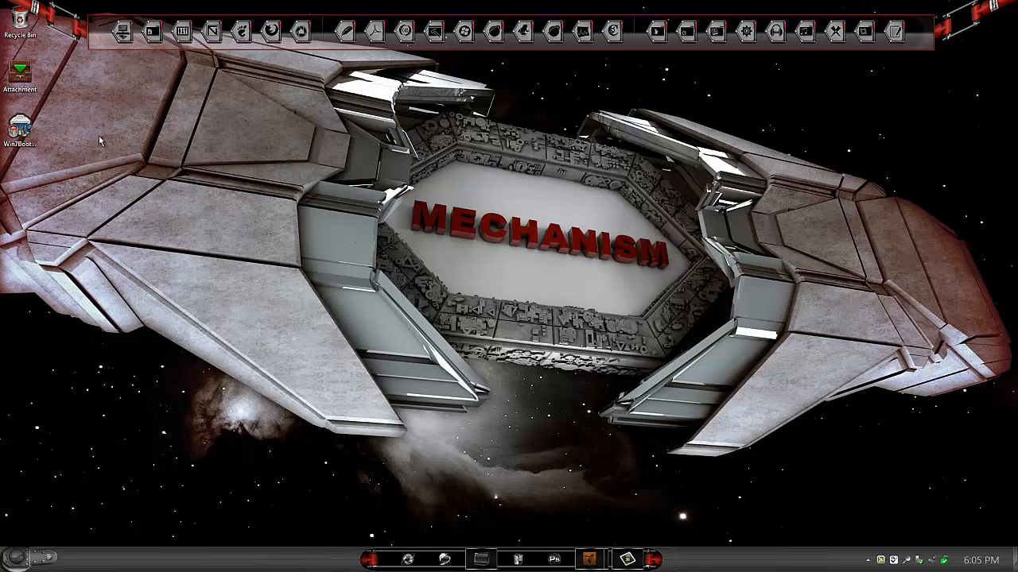
# Step: Play the Default boot animation in the preview, then move the updater window aside
pyautogui.rightClick(17, 128)
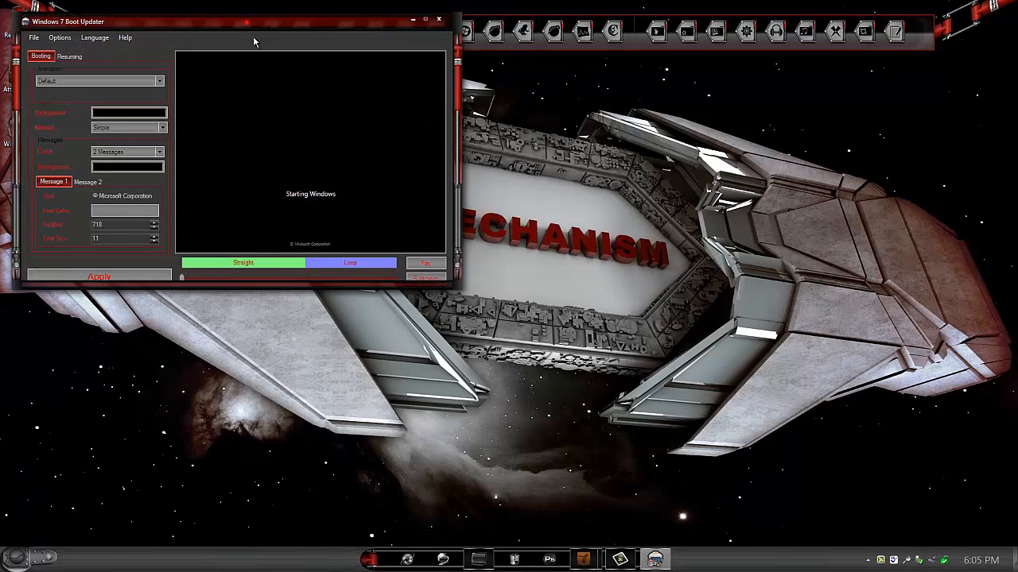
pyautogui.moveTo(255, 22); pyautogui.dragTo(533, 163)
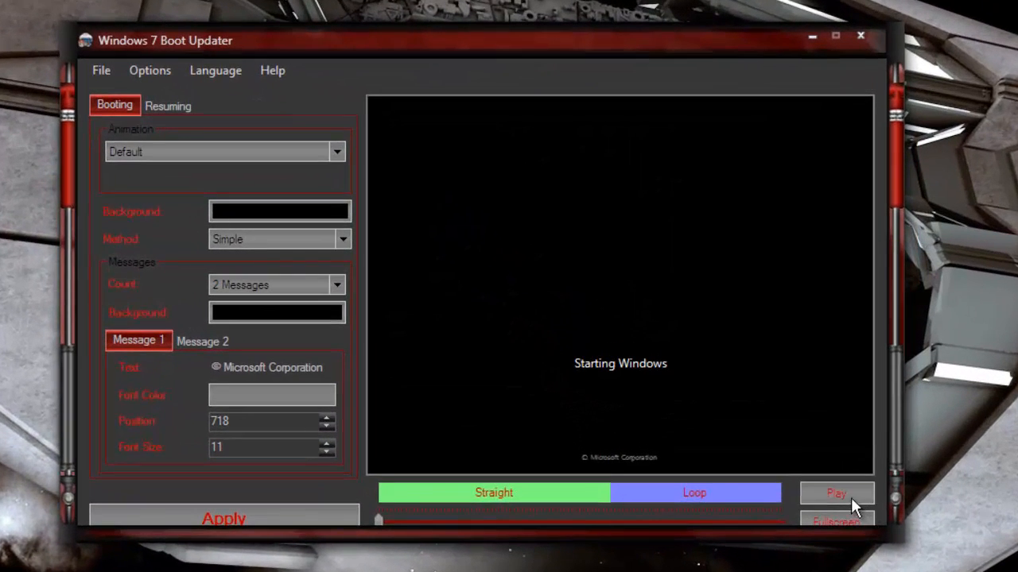
pyautogui.click(836, 493)
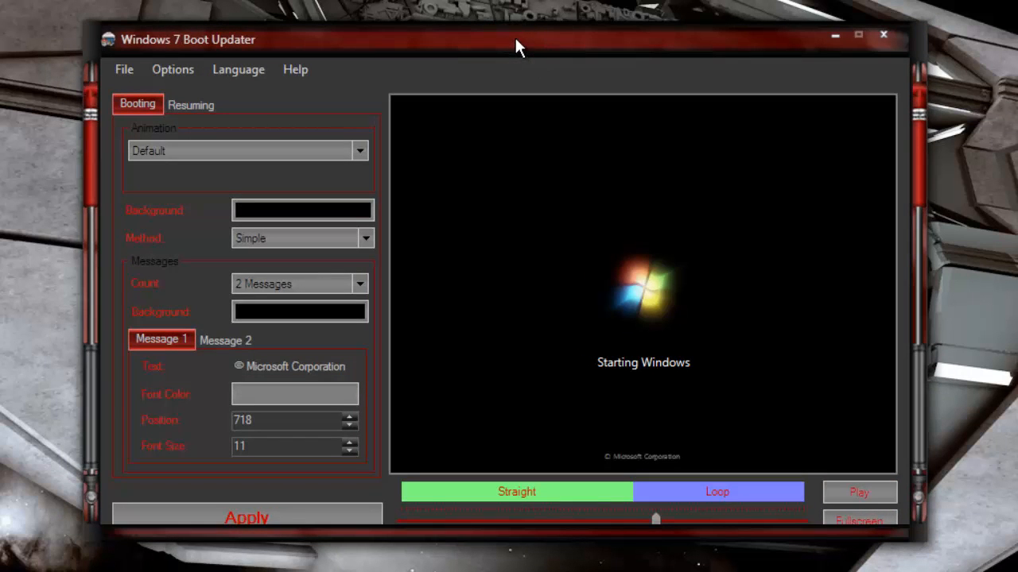
pyautogui.moveTo(528, 40)
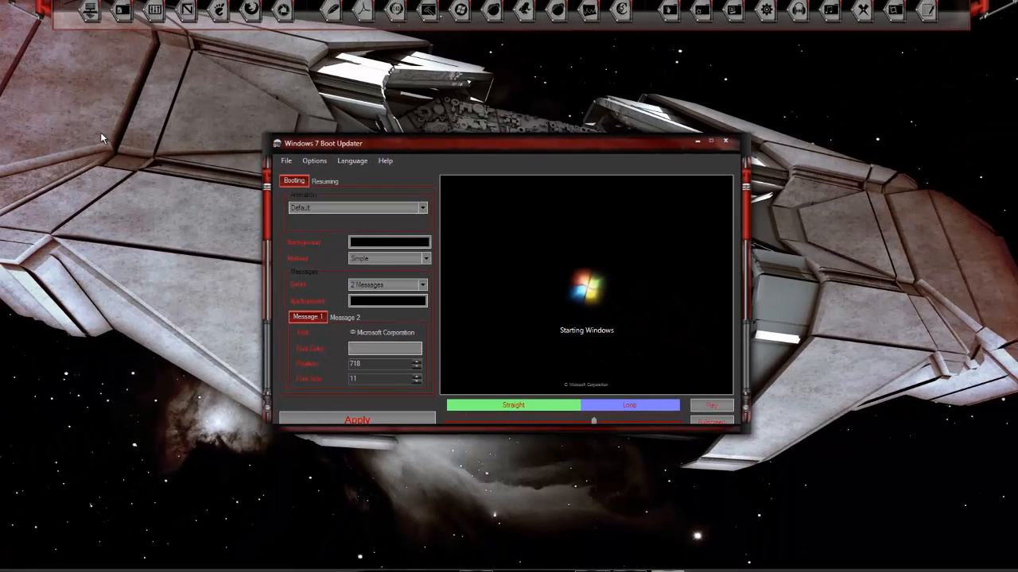
pyautogui.moveTo(522, 159)
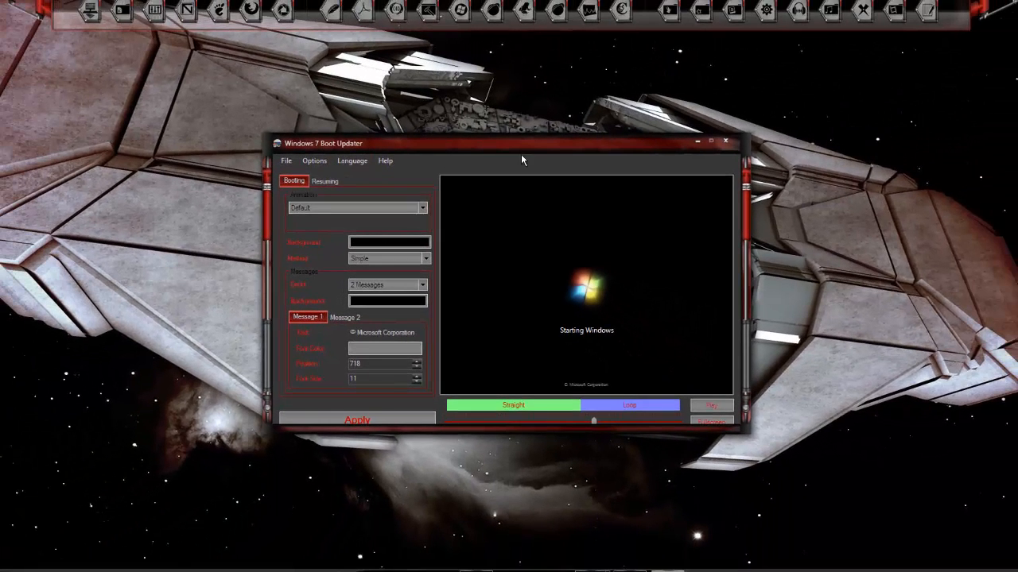
pyautogui.moveTo(523, 143); pyautogui.dragTo(252, 271)
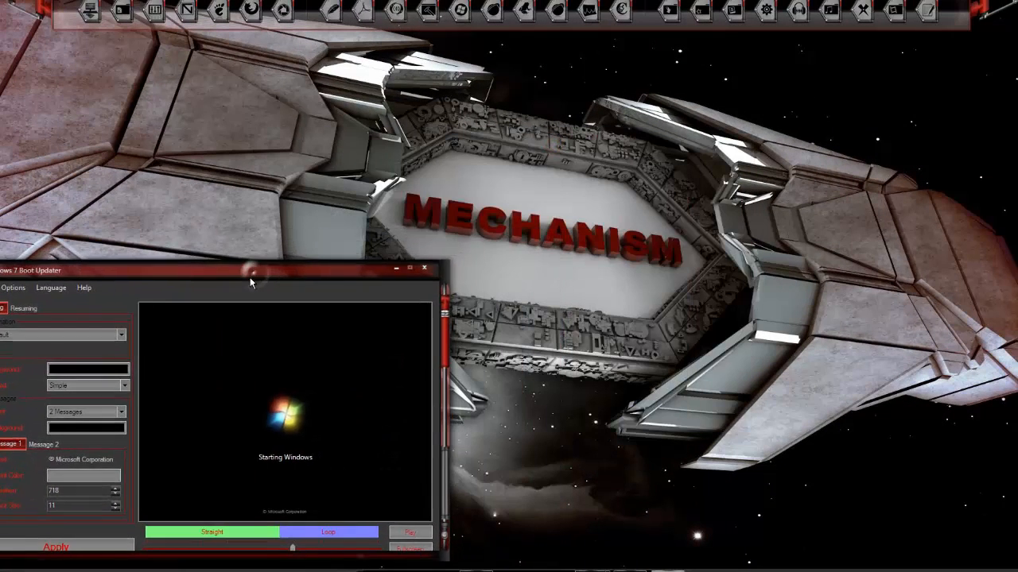
pyautogui.moveTo(252, 280); pyautogui.dragTo(249, 284)
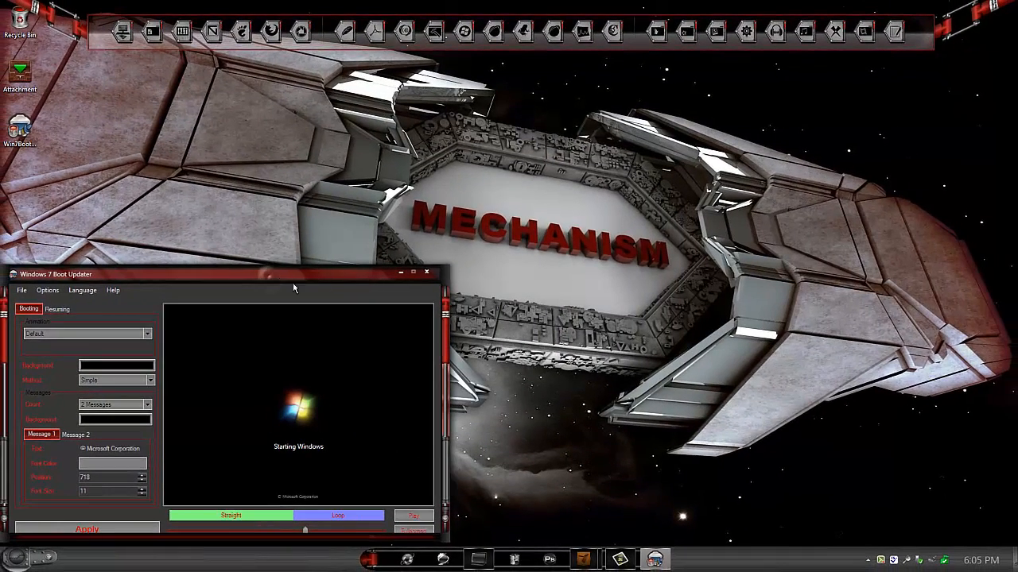
pyautogui.moveTo(636, 297)
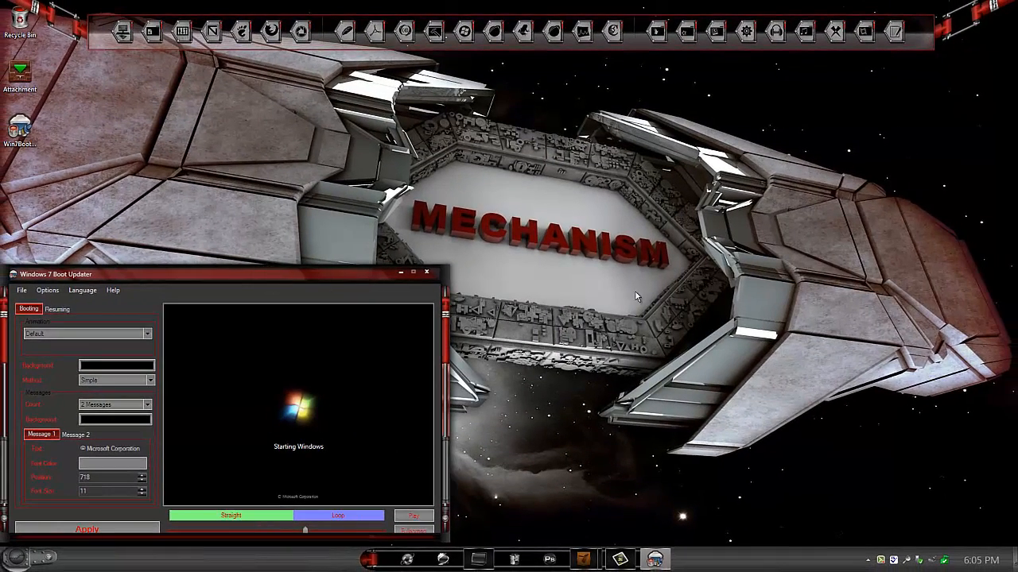
pyautogui.moveTo(459, 187)
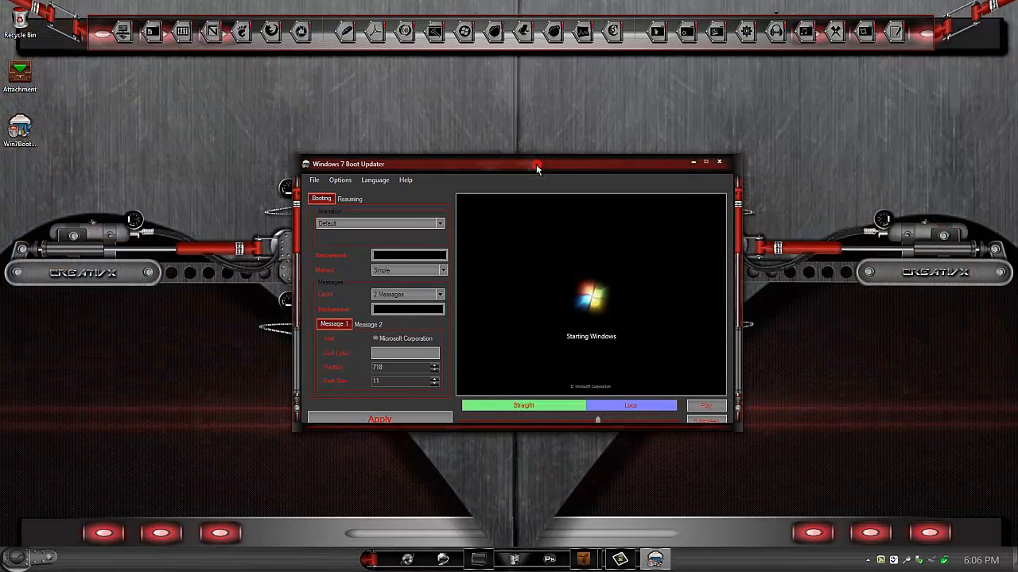
# Step: Highlight the download-address lines and the line about booting into recovery options in 1Script.txt
pyautogui.moveTo(538, 164); pyautogui.dragTo(531, 159)
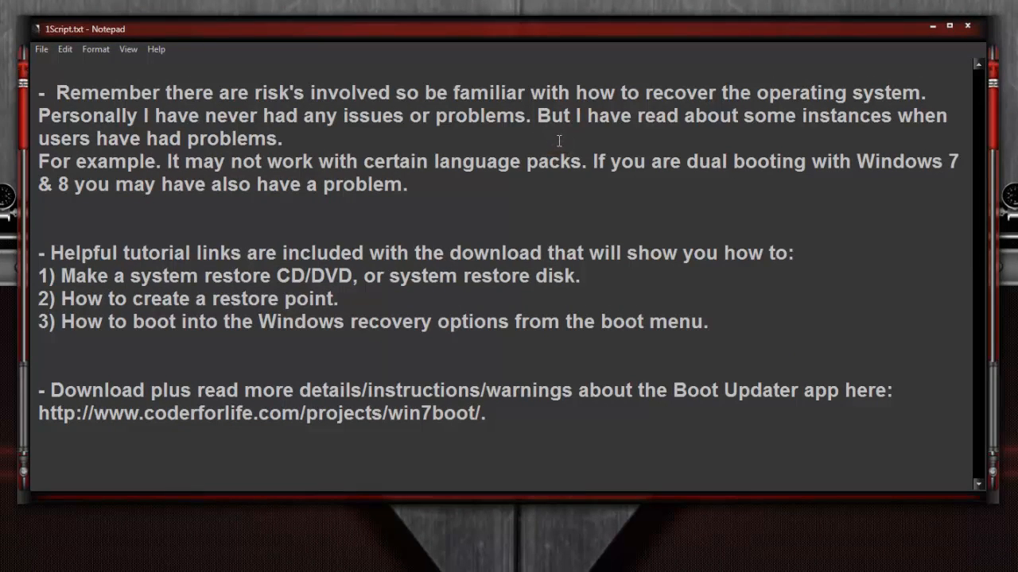
pyautogui.moveTo(521, 159)
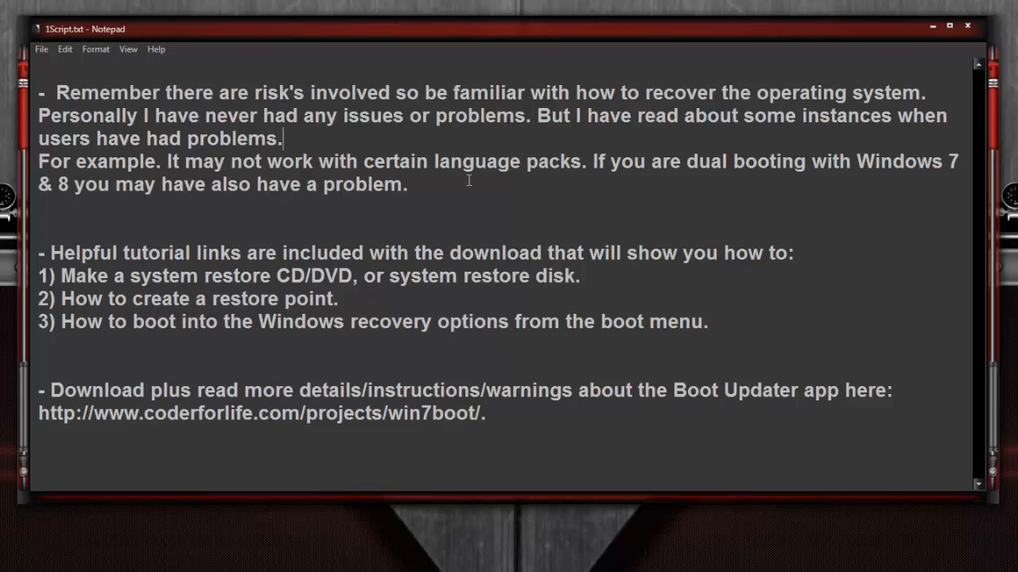
pyautogui.moveTo(461, 190)
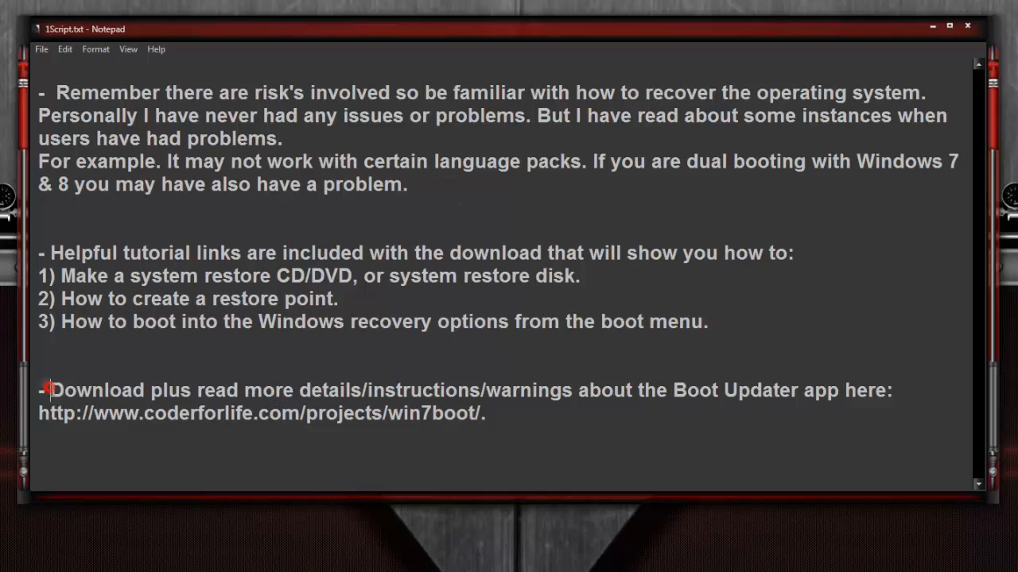
pyautogui.moveTo(46, 391); pyautogui.dragTo(485, 413)
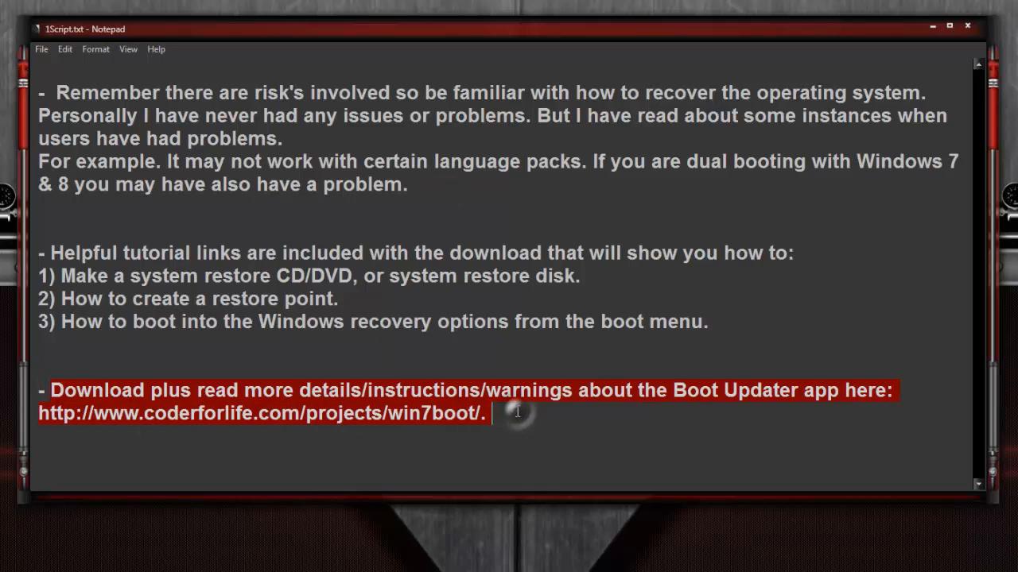
pyautogui.moveTo(353, 459)
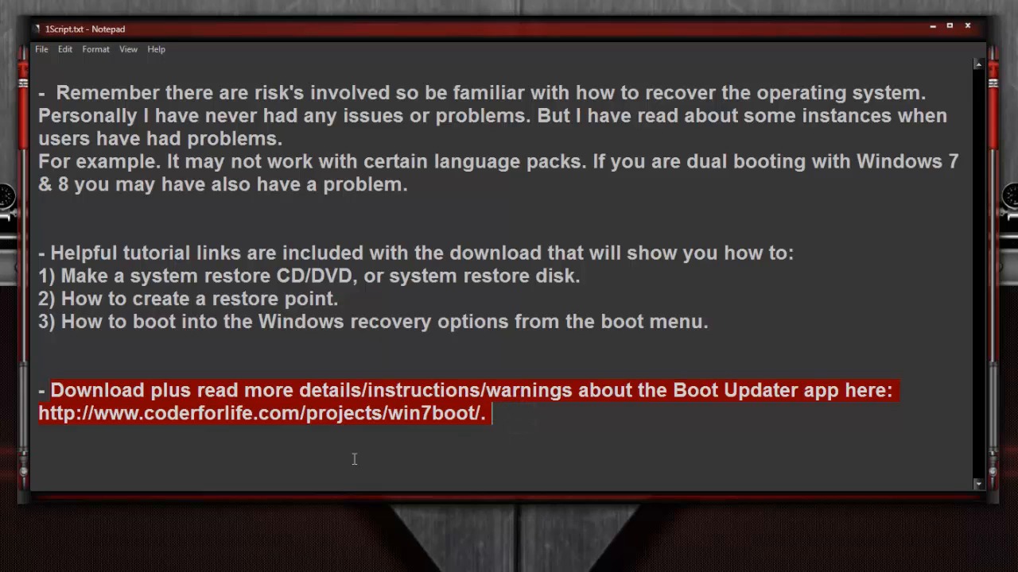
pyautogui.moveTo(483, 356)
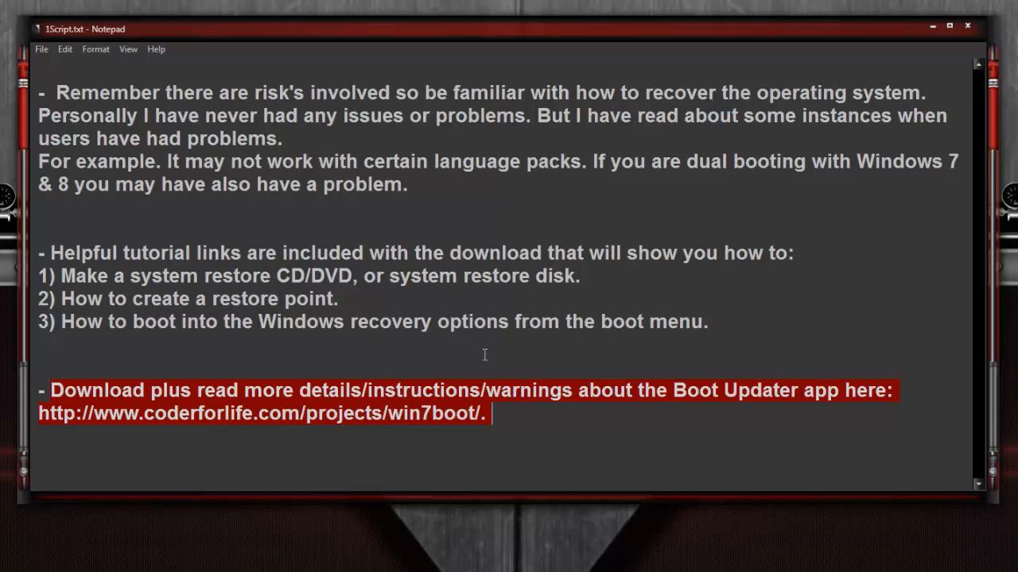
pyautogui.click(331, 333)
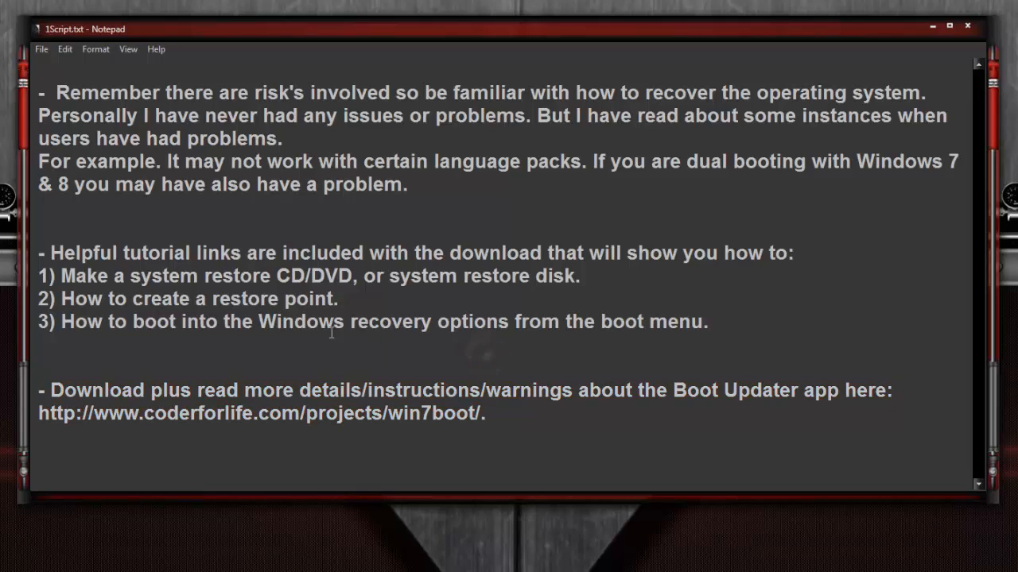
pyautogui.moveTo(105, 289)
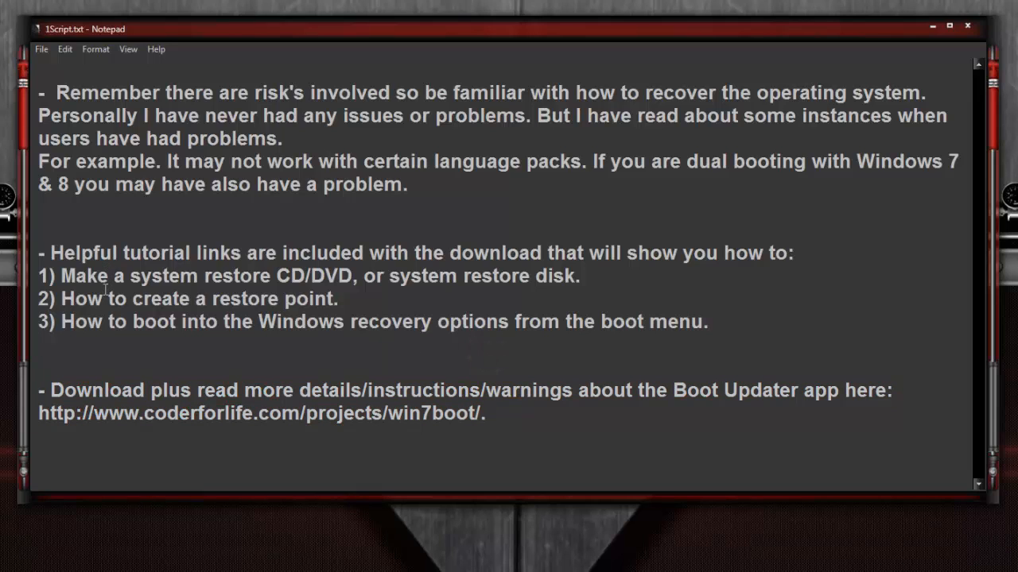
pyautogui.moveTo(62, 280)
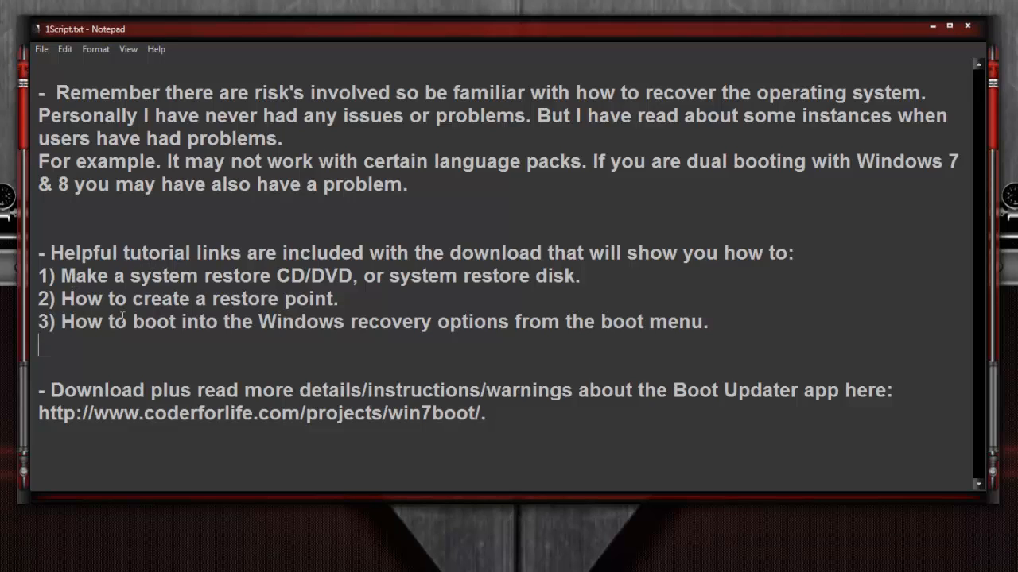
pyautogui.moveTo(120, 306)
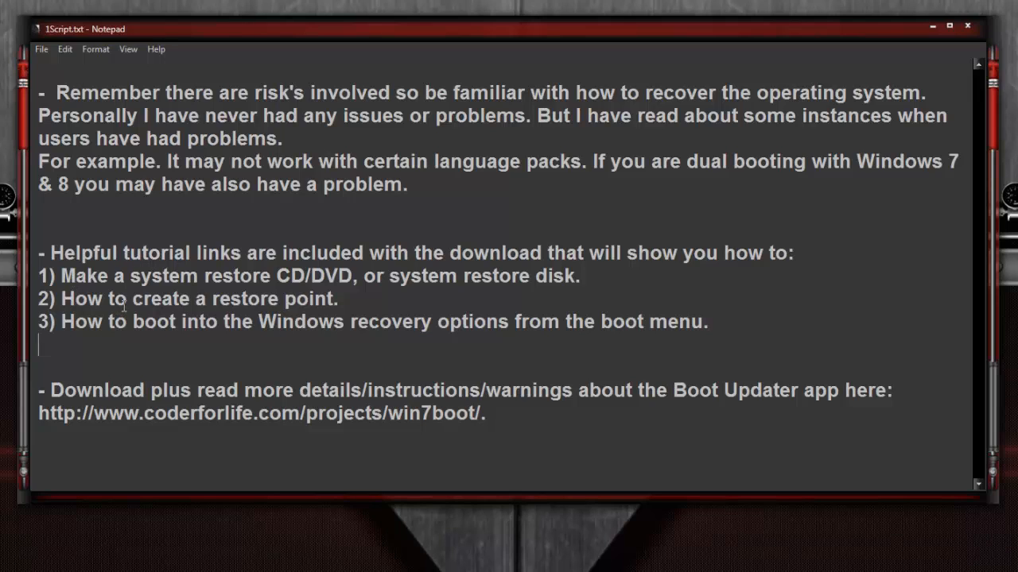
pyautogui.moveTo(137, 342)
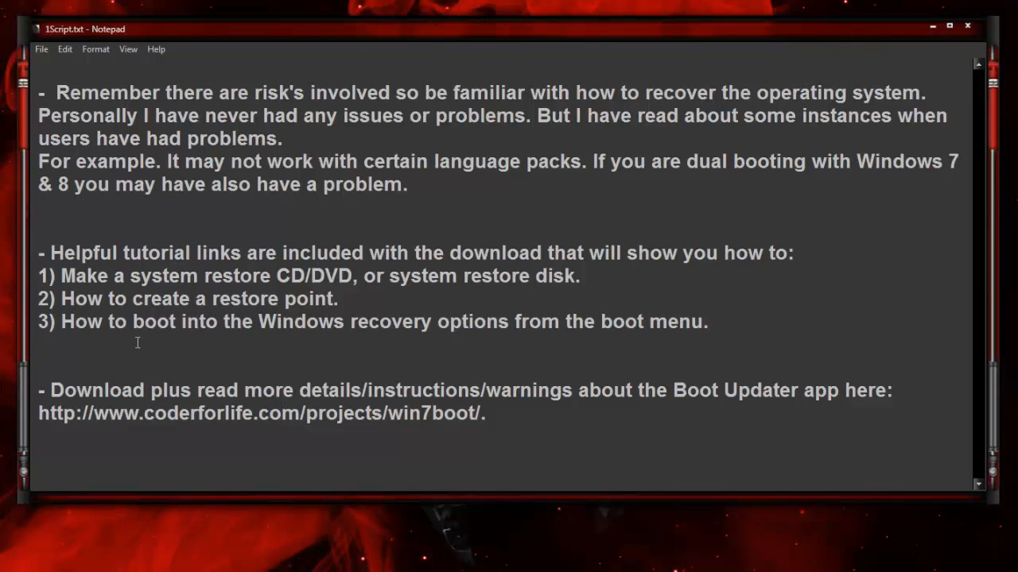
pyautogui.doubleClick(488, 277)
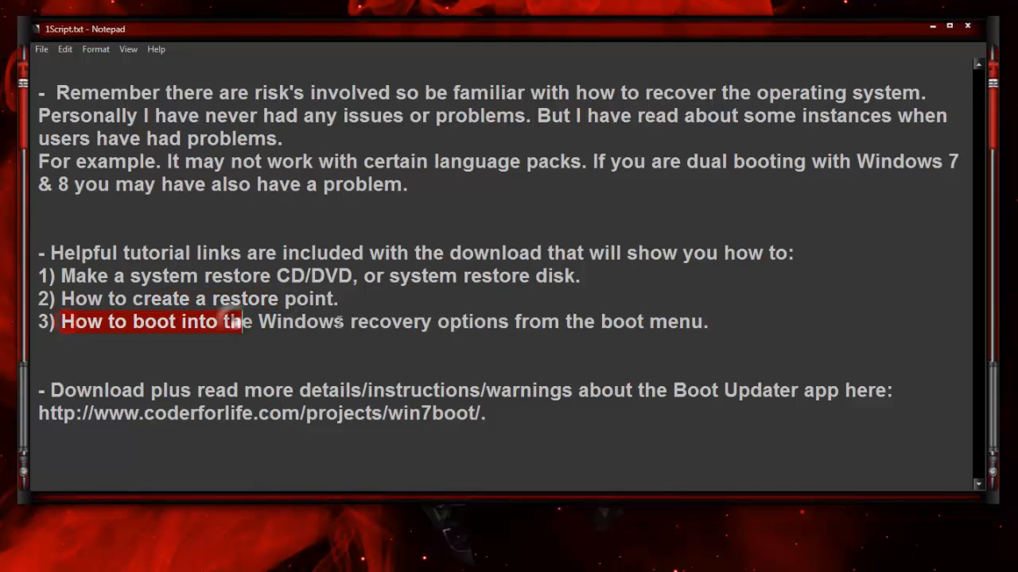
pyautogui.moveTo(60, 321); pyautogui.dragTo(708, 321)
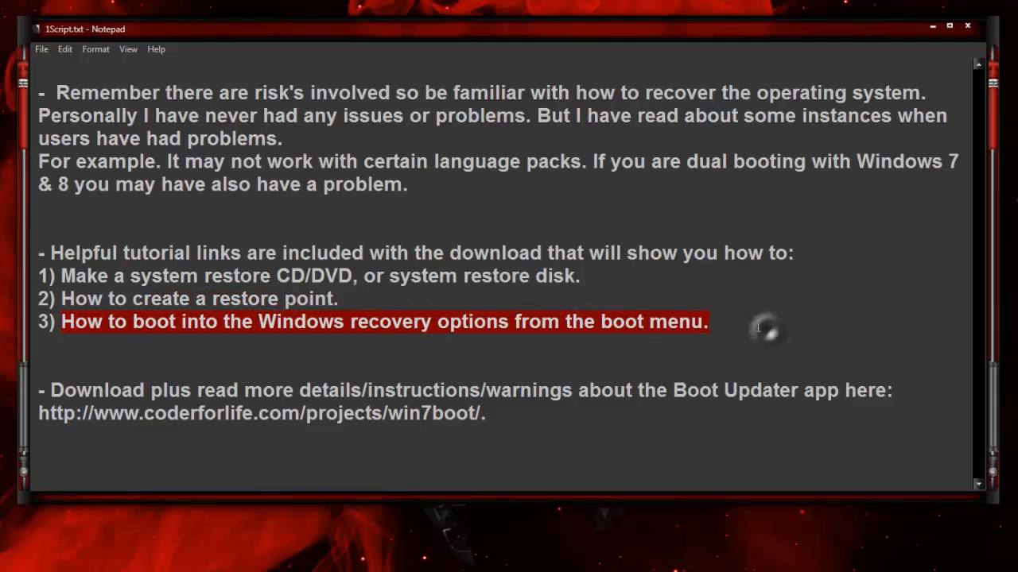
pyautogui.moveTo(415, 372)
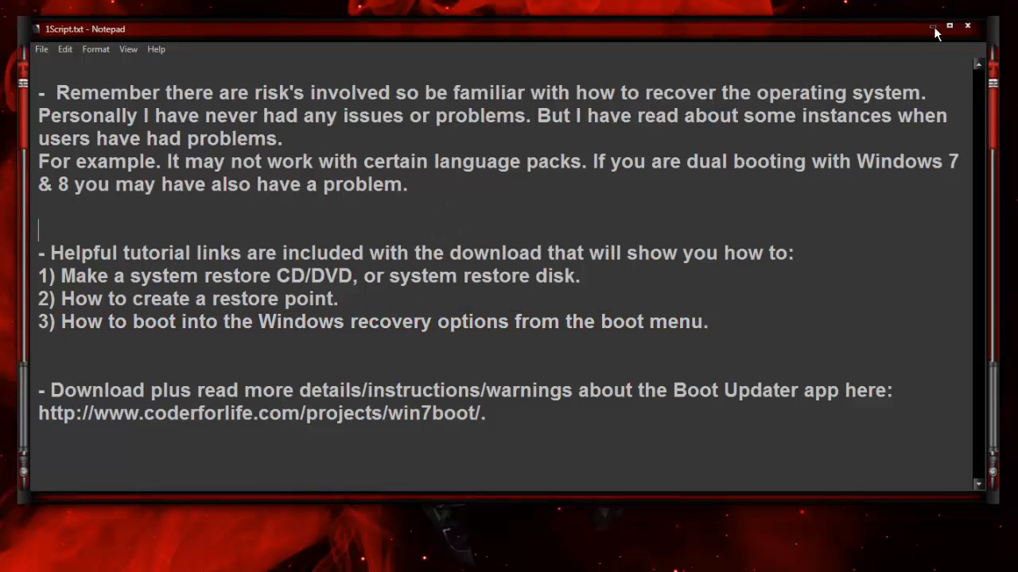
# Step: Close 1Script.txt and bring up 2Script.txt with the 1920x1080 resolution note
pyautogui.click(935, 25)
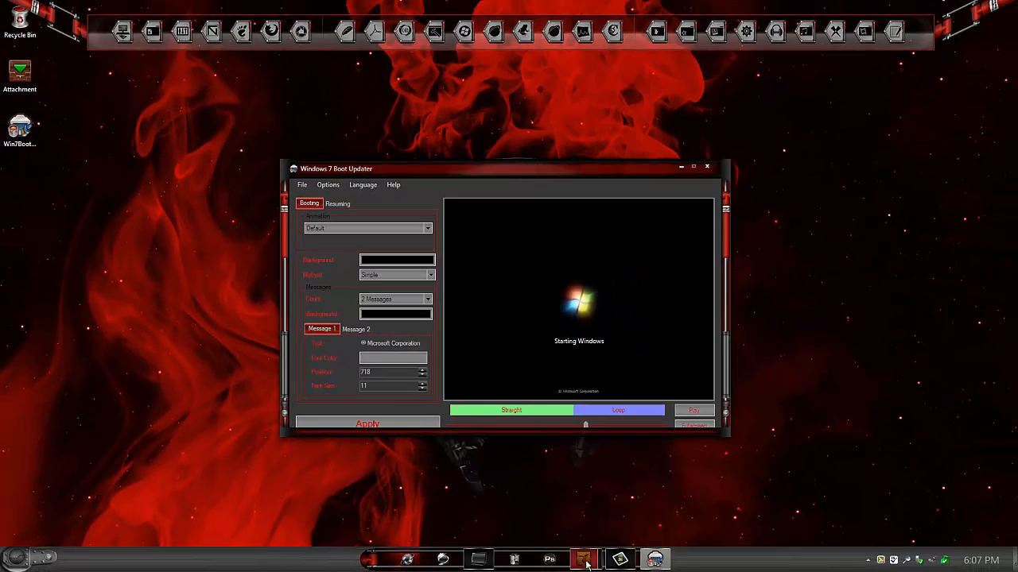
pyautogui.click(581, 560)
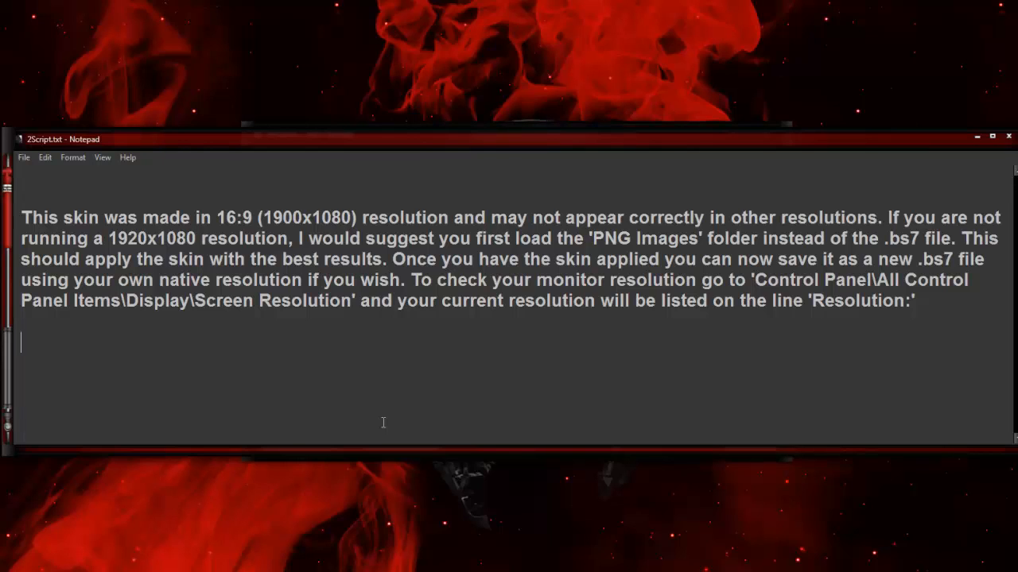
pyautogui.moveTo(400, 394)
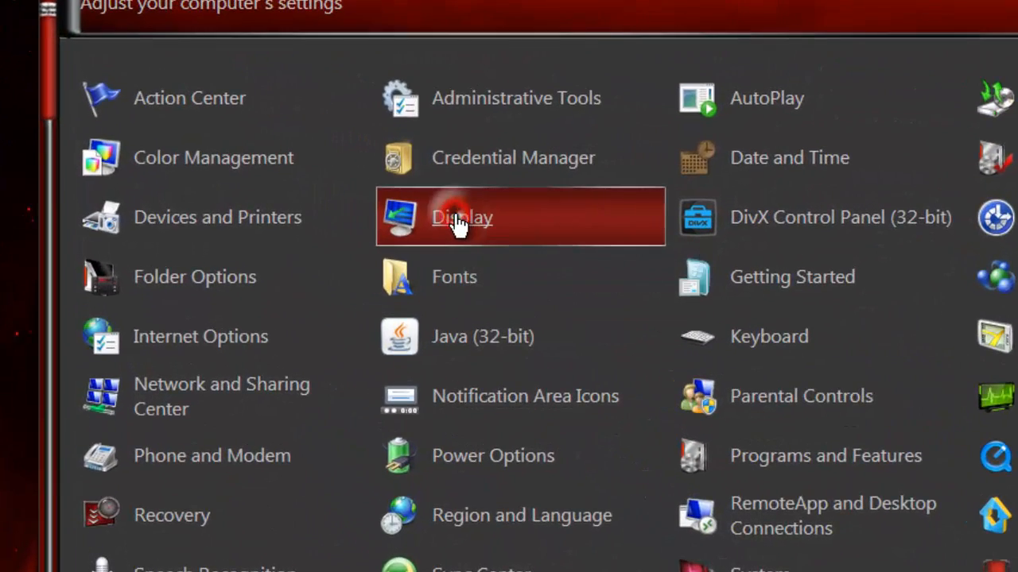
# Step: Visit the Display item and its Adjust resolution page in Control Panel
pyautogui.click(461, 216)
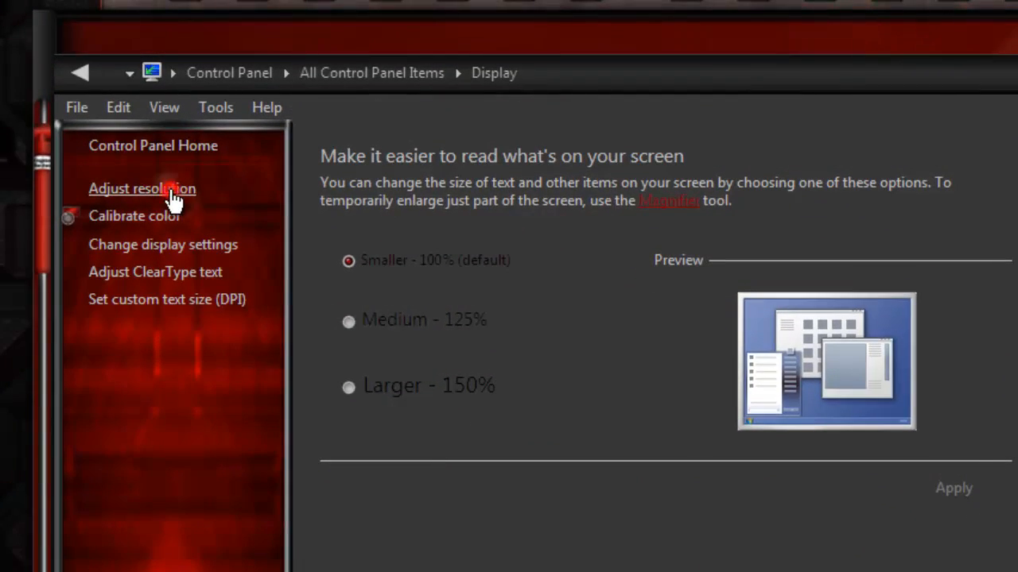
pyautogui.click(141, 188)
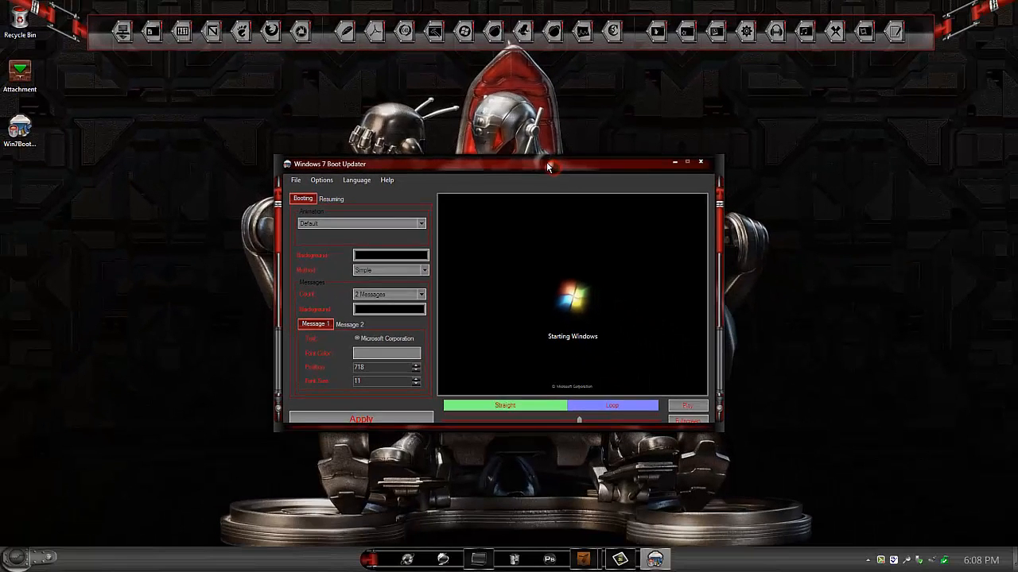
pyautogui.moveTo(485, 194)
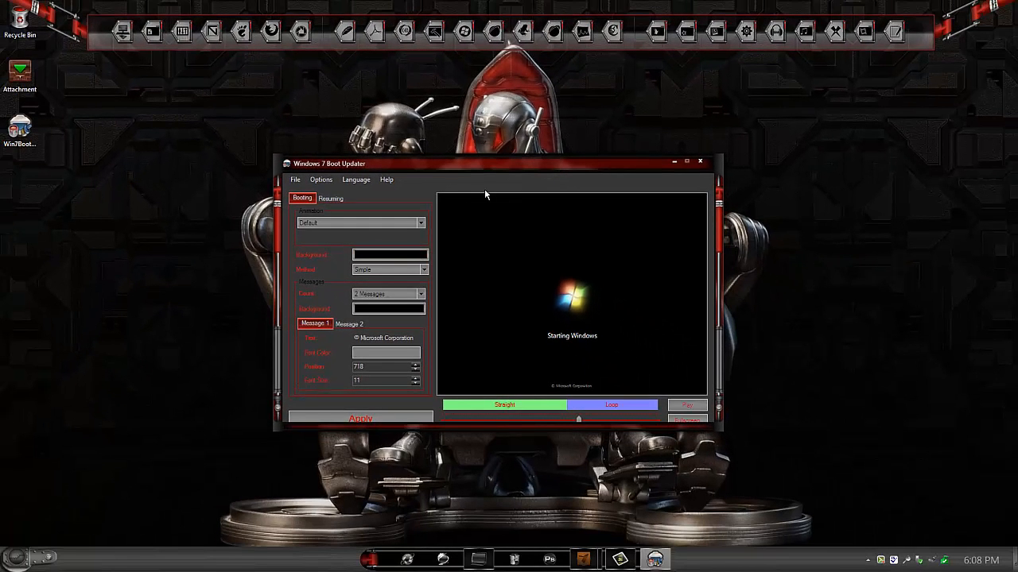
pyautogui.moveTo(70, 145)
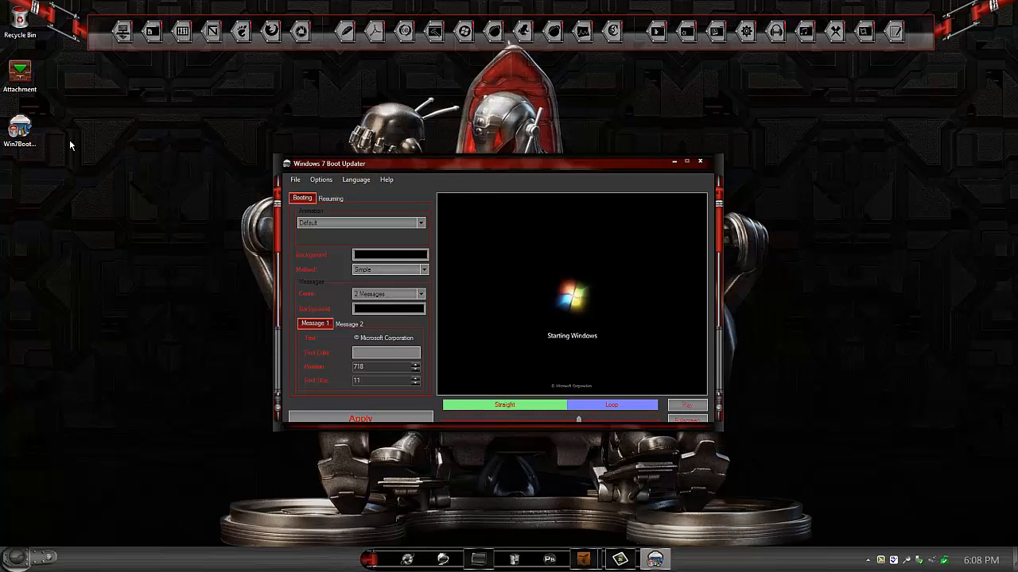
pyautogui.moveTo(108, 164)
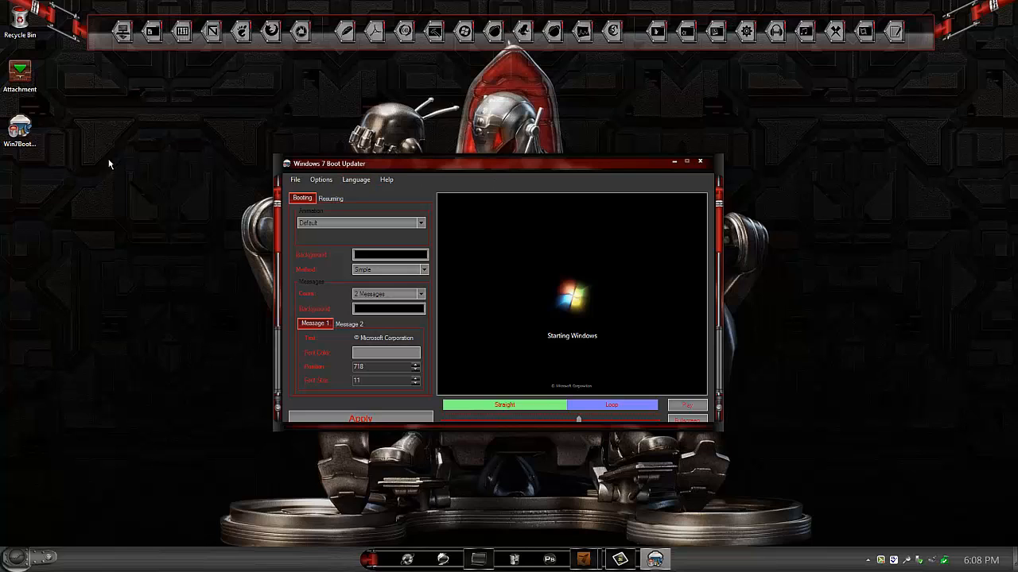
pyautogui.moveTo(273, 216)
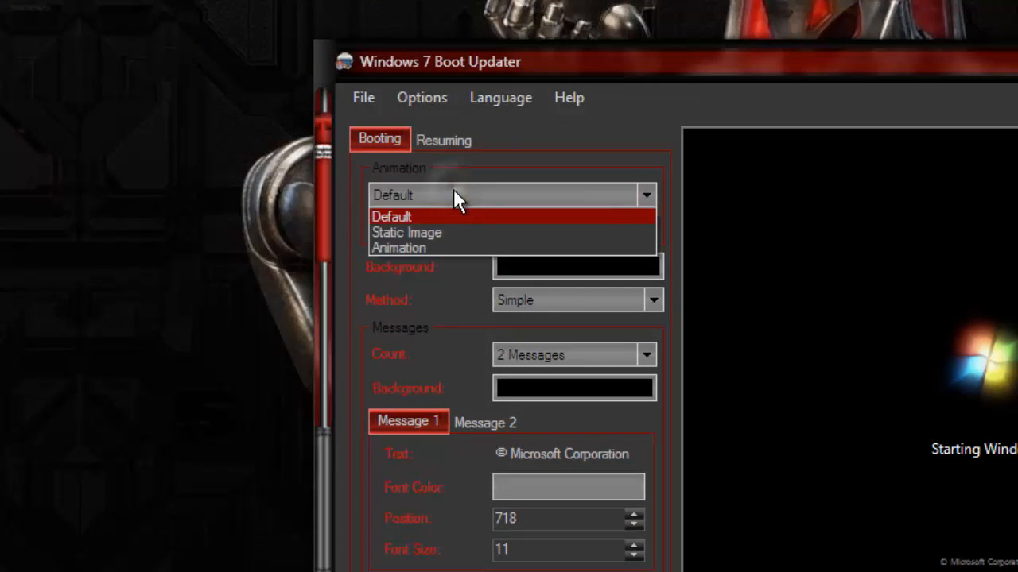
pyautogui.moveTo(420, 248)
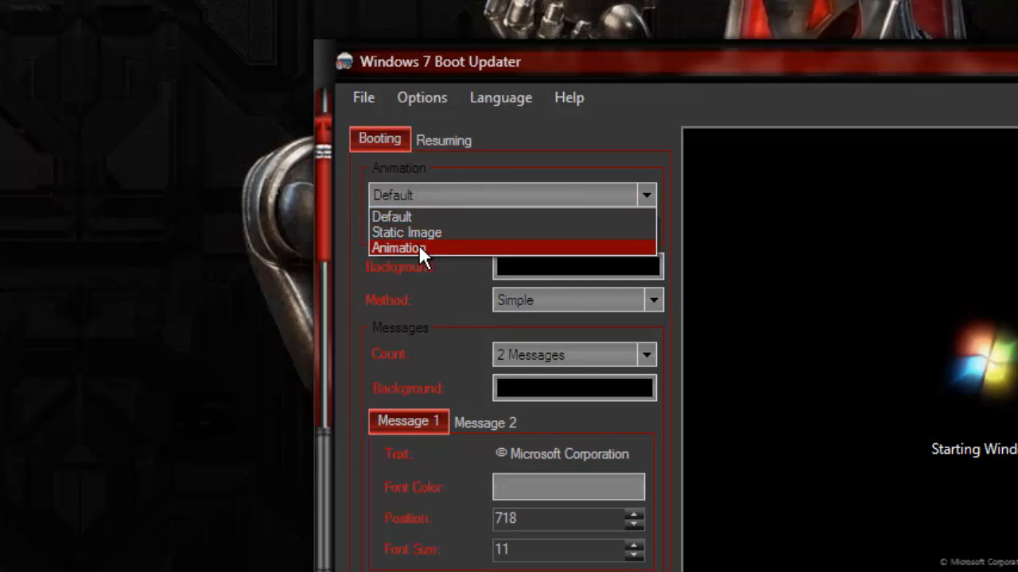
pyautogui.moveTo(443, 258)
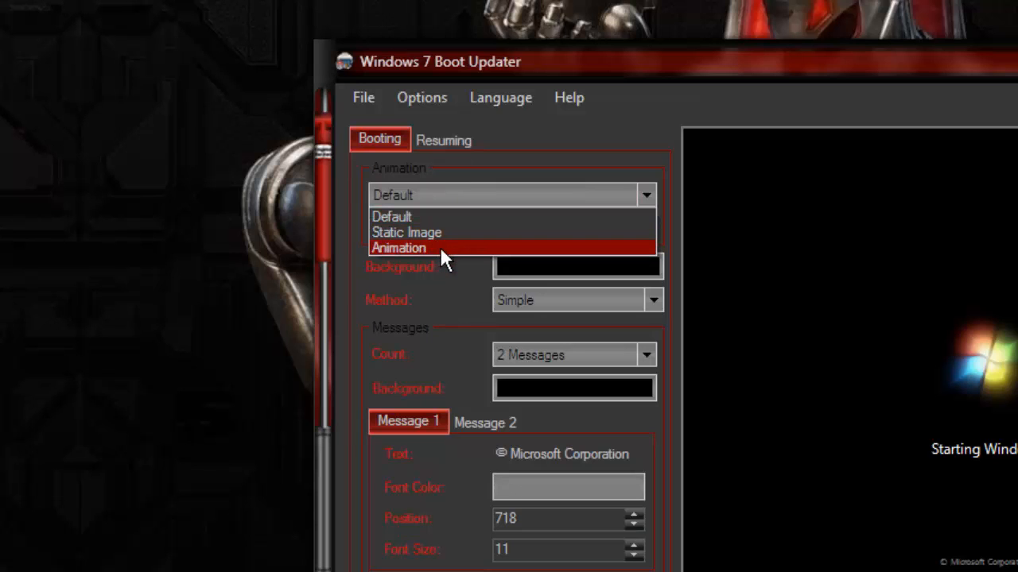
# Step: Choose Animation and select the Attachment > Skins > MechanismBS_Images folder as the boot animation
pyautogui.click(397, 249)
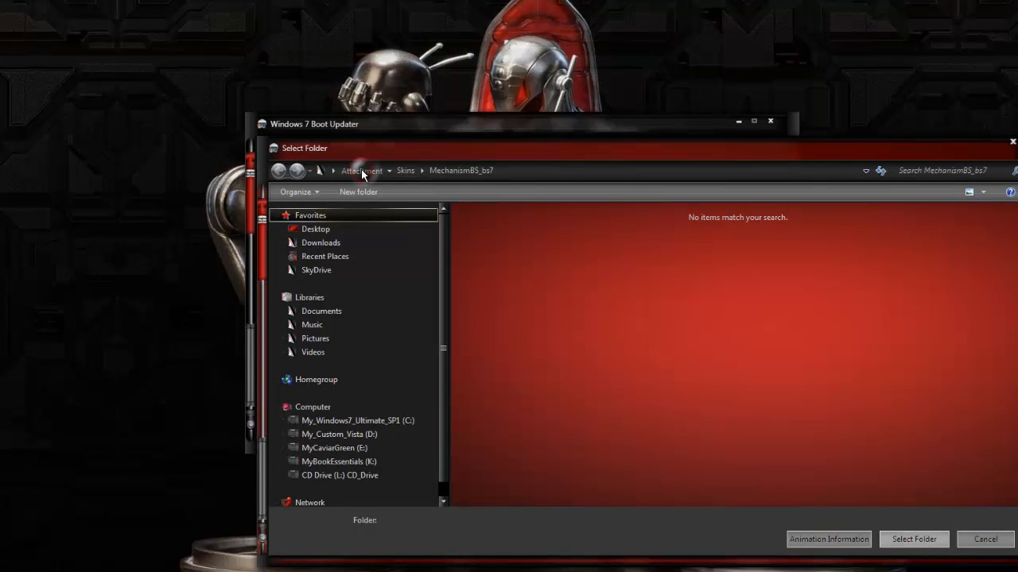
pyautogui.click(360, 170)
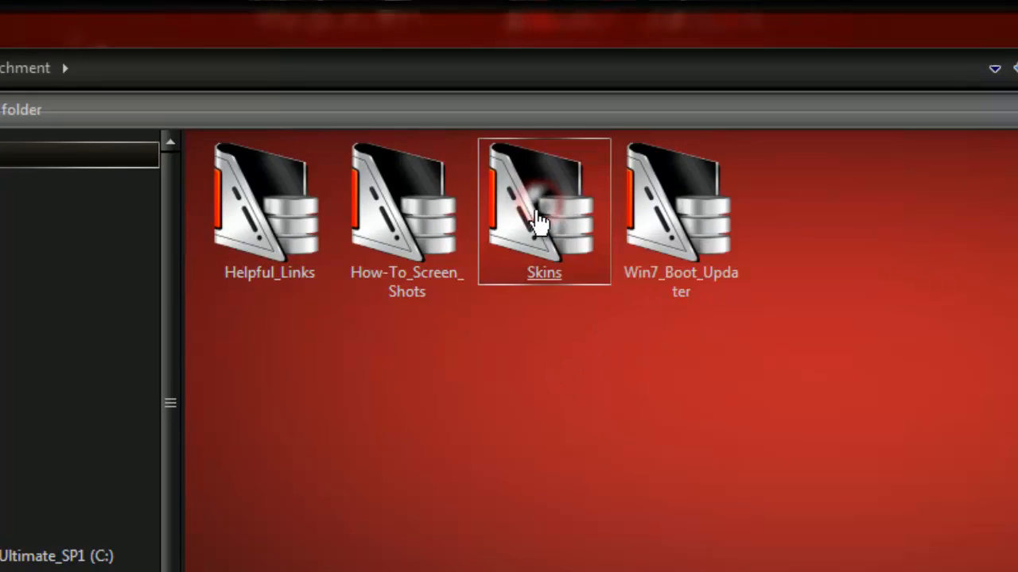
pyautogui.doubleClick(544, 204)
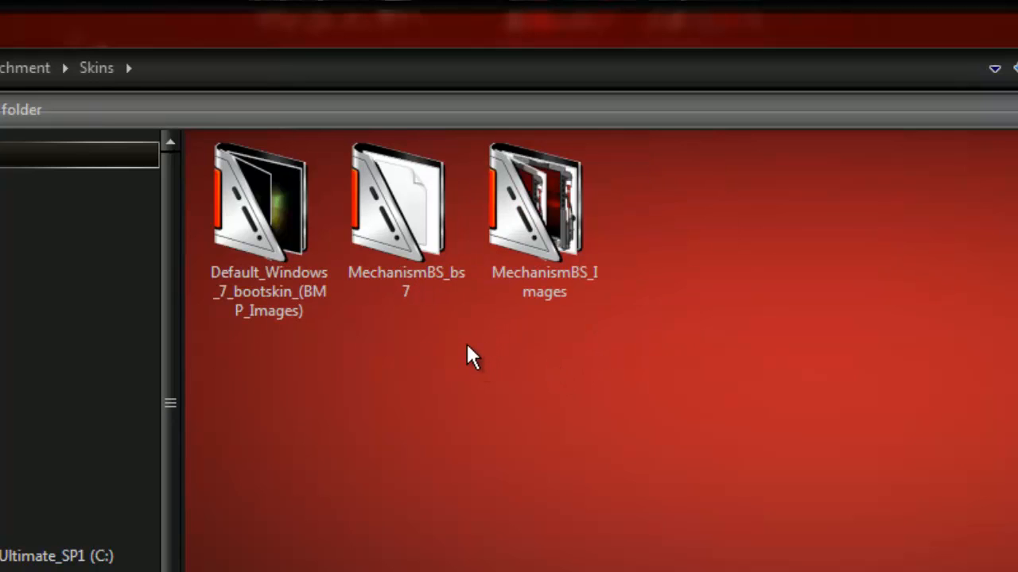
pyautogui.moveTo(557, 230)
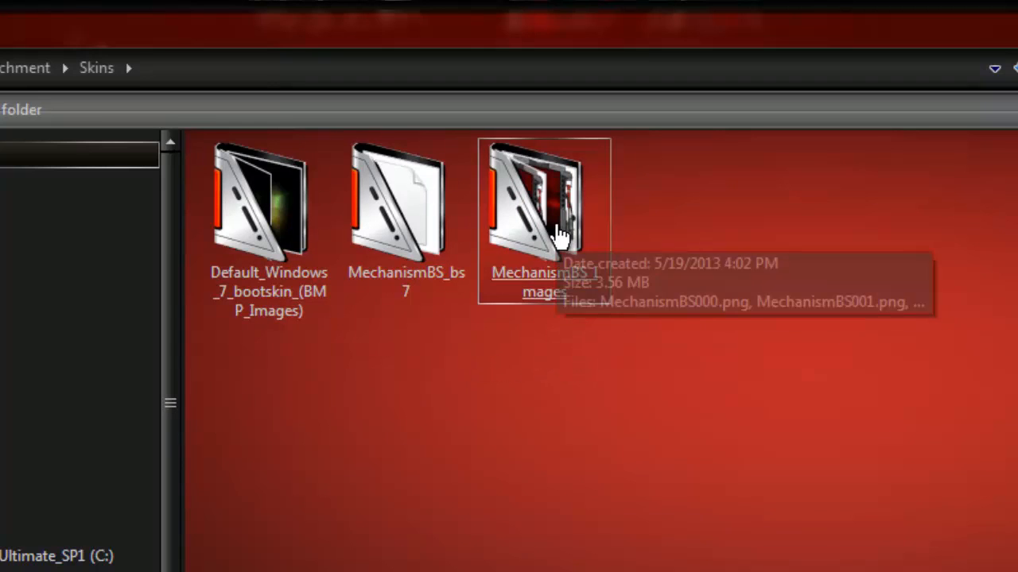
pyautogui.moveTo(564, 389)
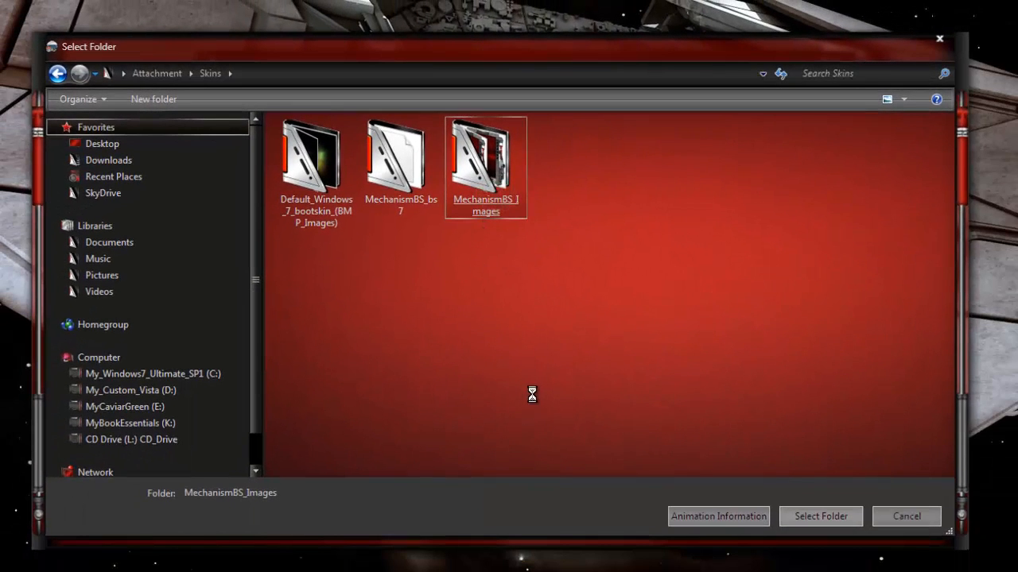
pyautogui.doubleClick(486, 156)
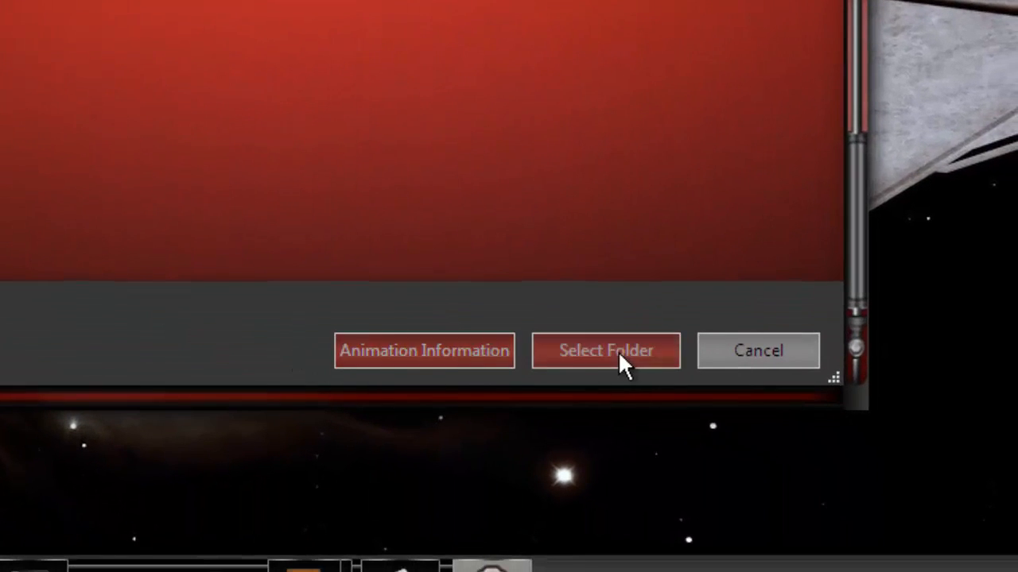
pyautogui.click(606, 352)
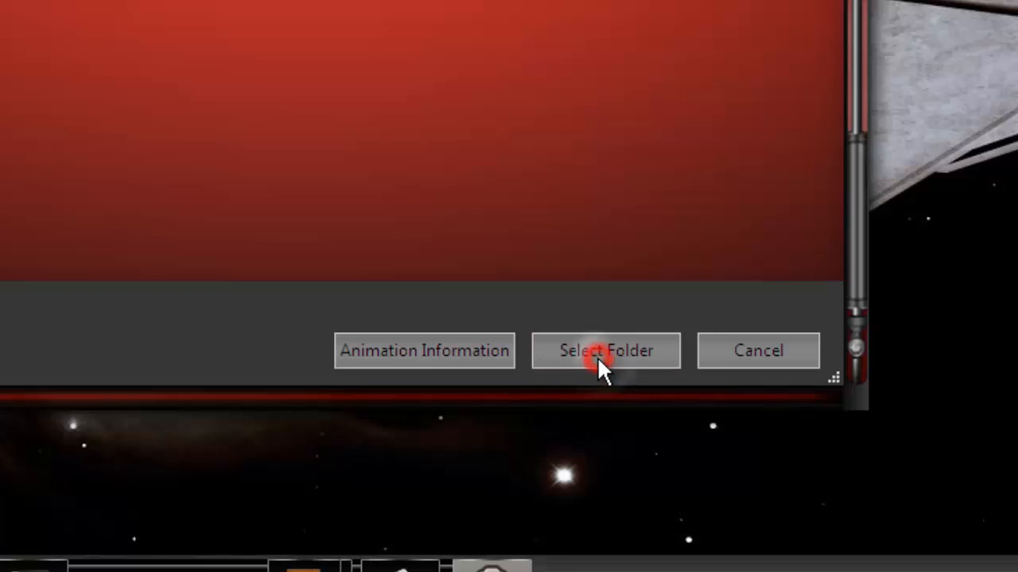
pyautogui.click(605, 351)
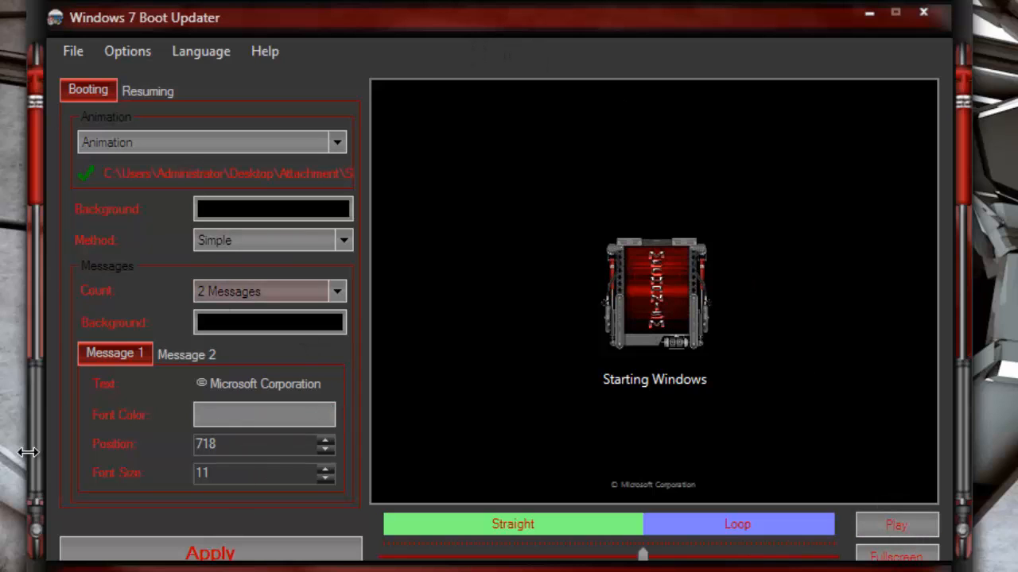
pyautogui.moveTo(128, 394)
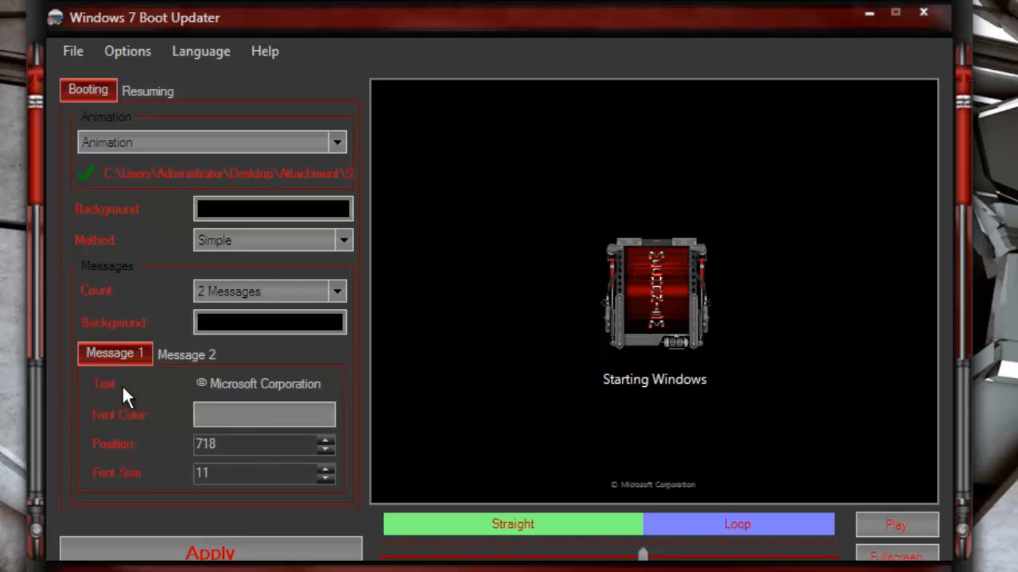
pyautogui.moveTo(130, 453)
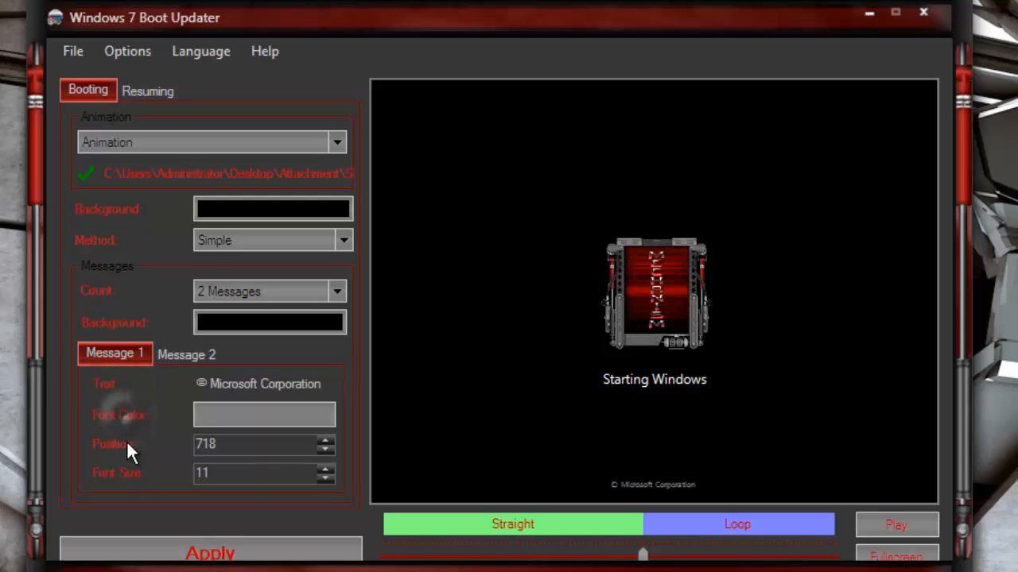
pyautogui.moveTo(130, 485)
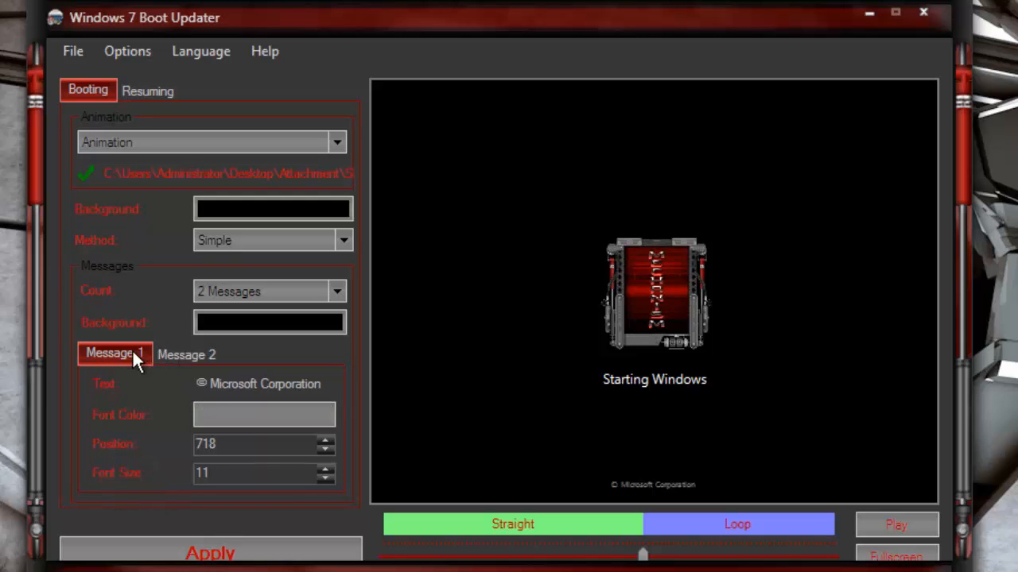
# Step: Make Message 2 read Mechanism Boot Skin with a dark red font colour
pyautogui.click(186, 353)
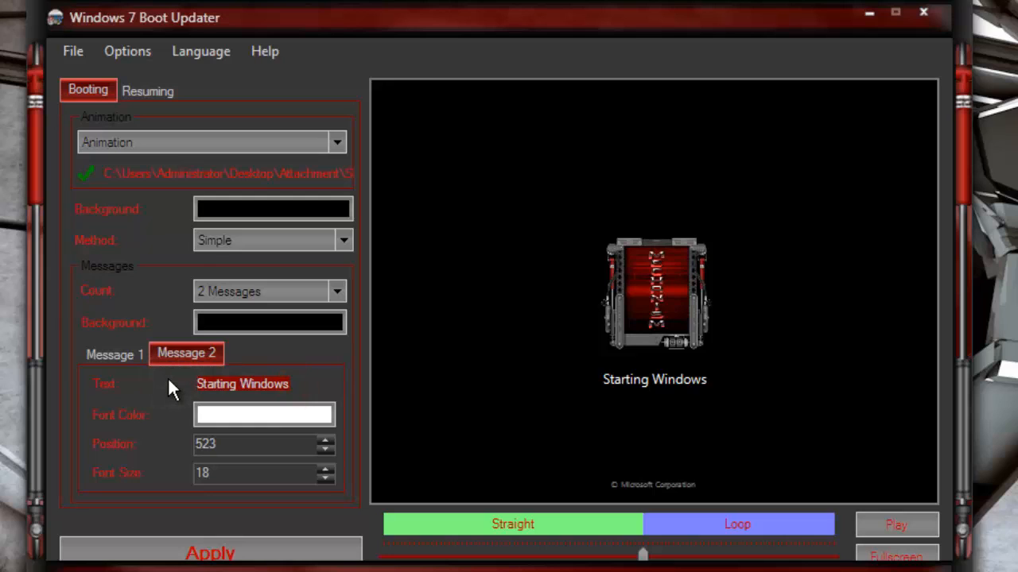
pyautogui.write('Mechanism Boot')
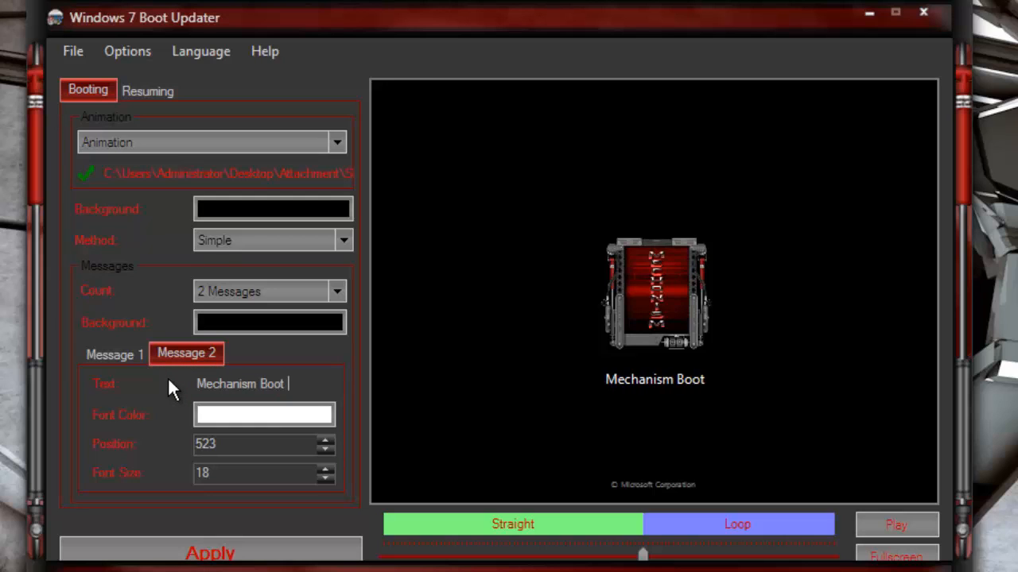
pyautogui.write('Skin')
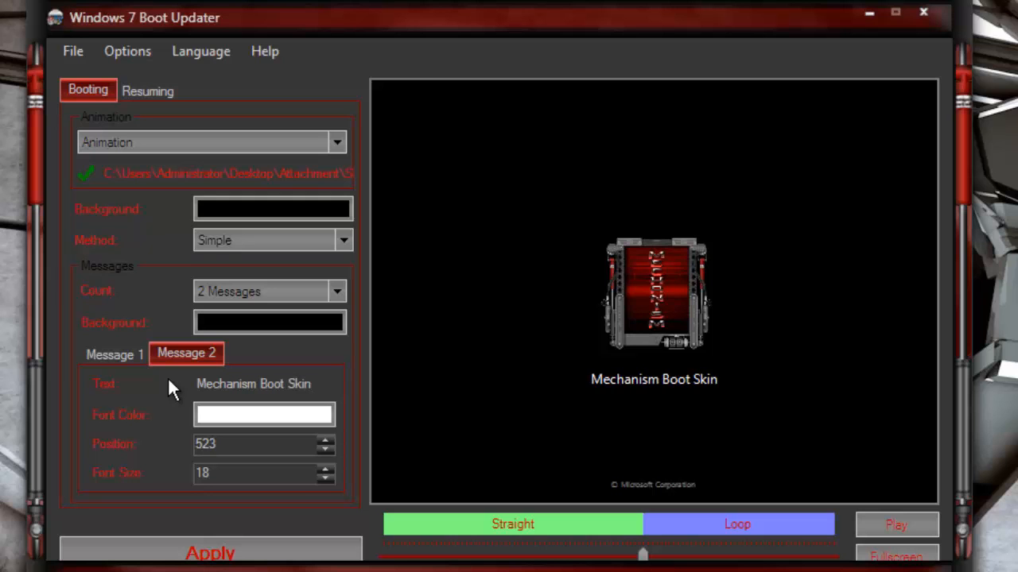
pyautogui.click(264, 413)
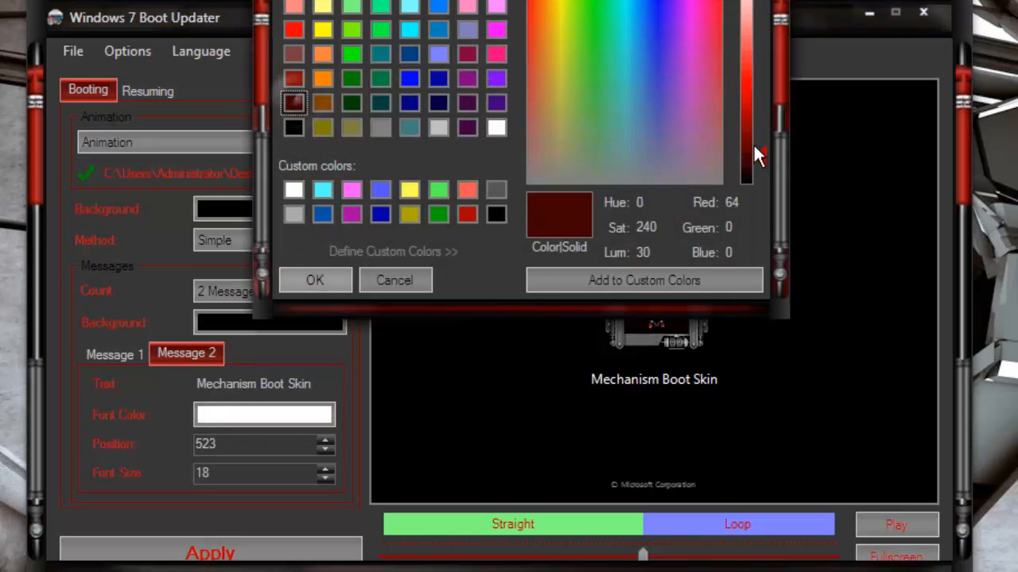
pyautogui.click(315, 279)
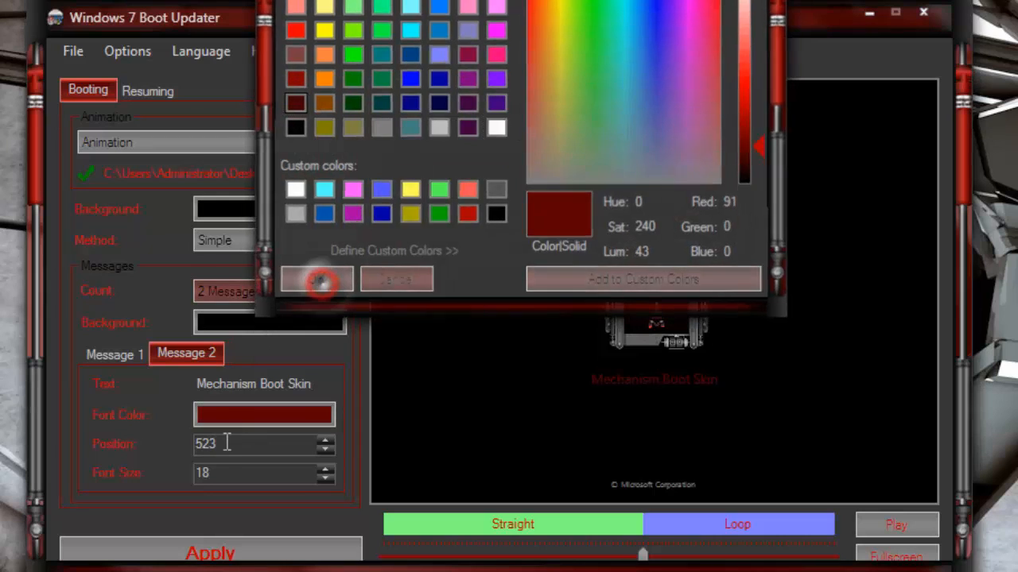
pyautogui.click(316, 278)
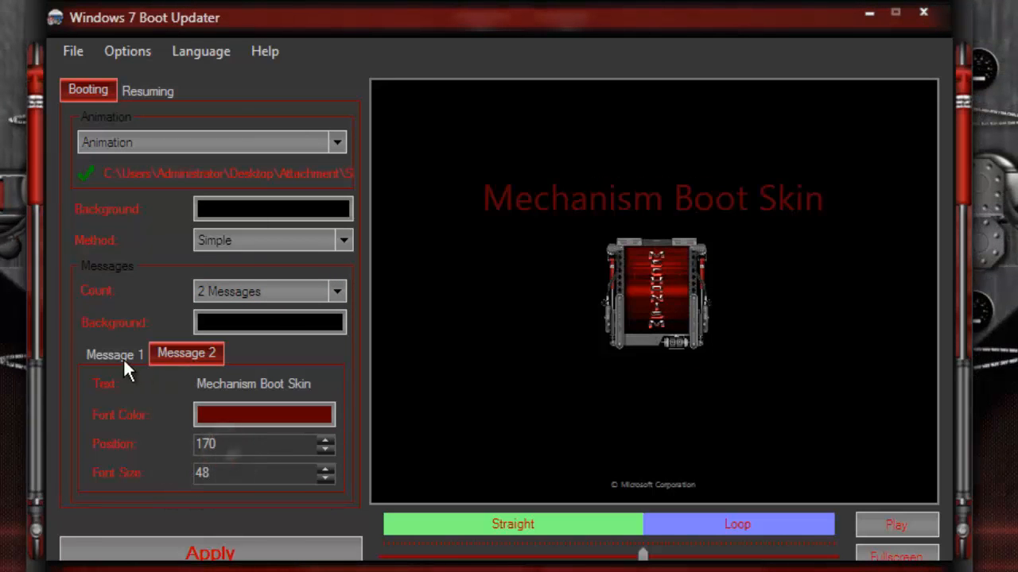
# Step: Make Message 1 read by HammerJack with a dark red font colour
pyautogui.click(114, 353)
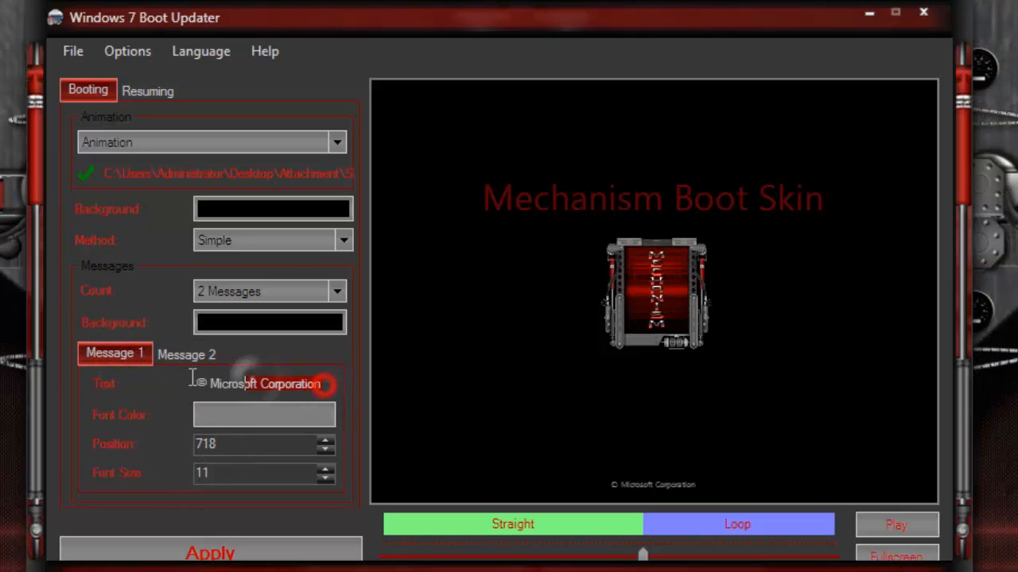
pyautogui.write('by H')
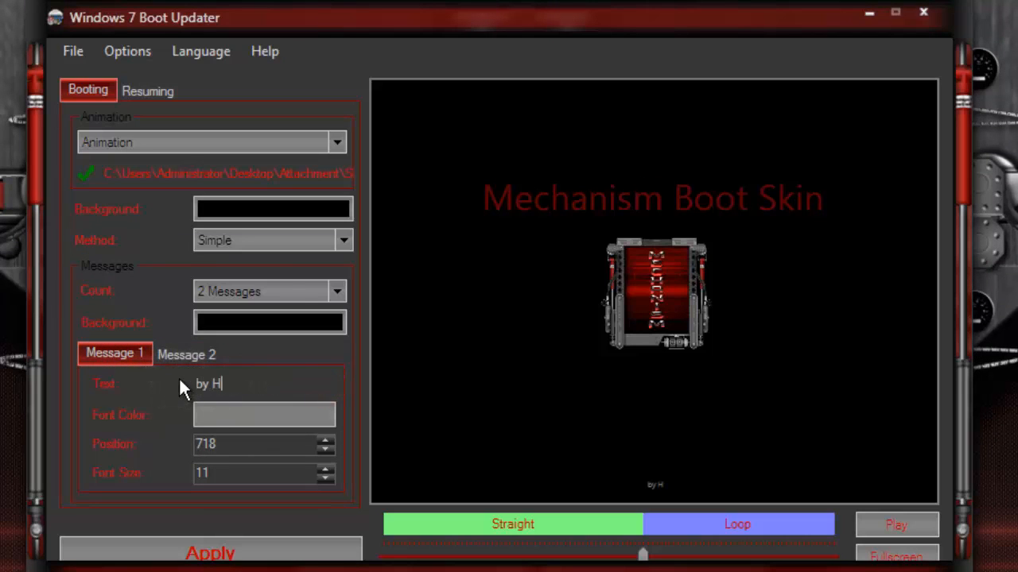
pyautogui.write('ammerJack')
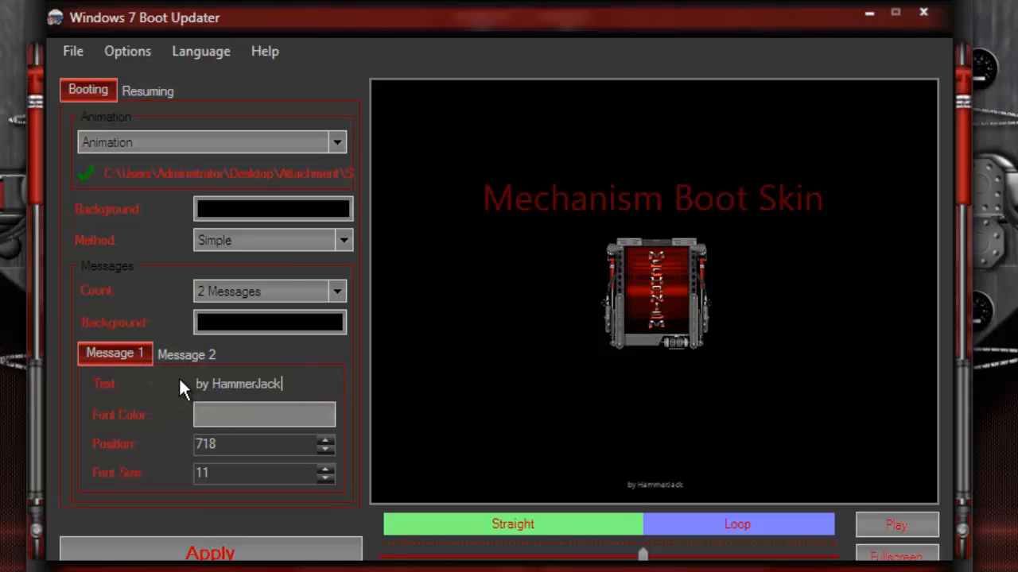
pyautogui.click(264, 414)
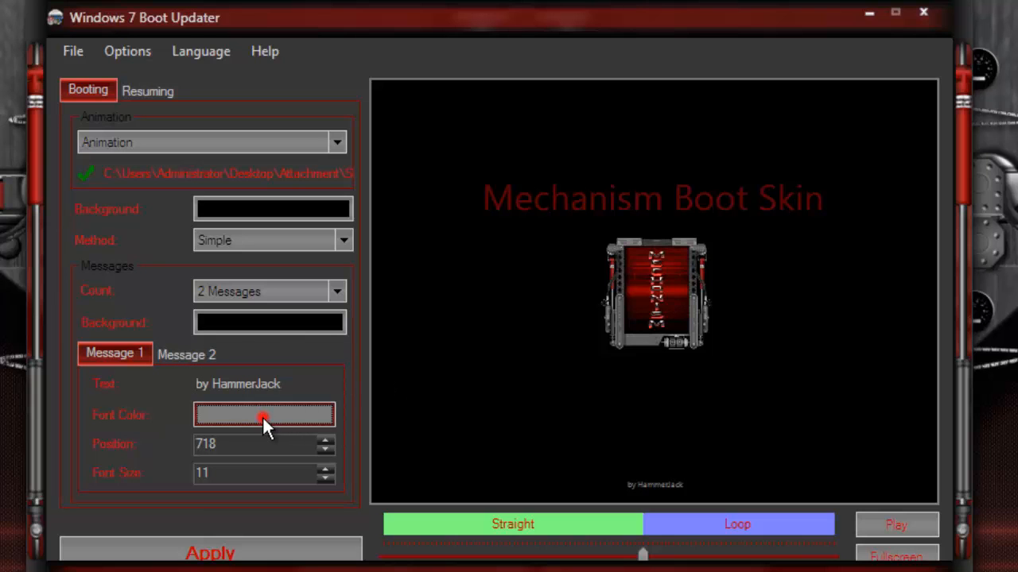
pyautogui.click(264, 413)
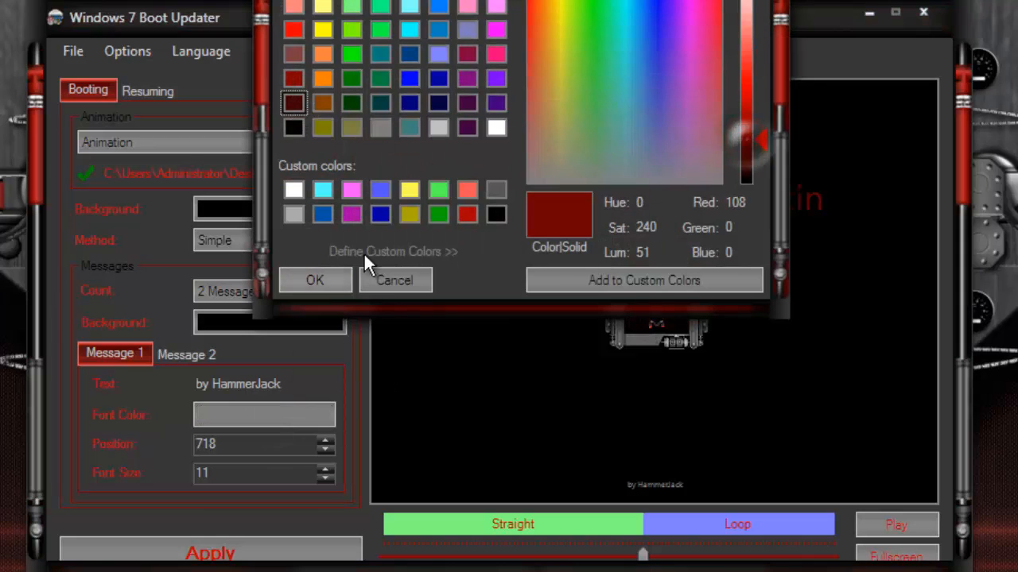
pyautogui.click(315, 279)
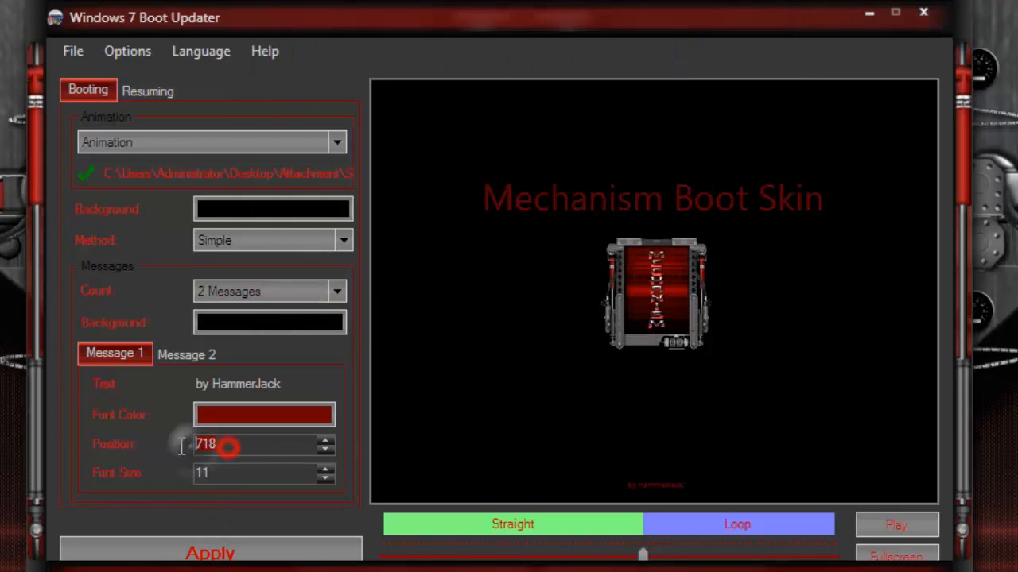
# Step: Set Message 1's position 550 and font size 36, preview the animation and stop it
pyautogui.write('550')
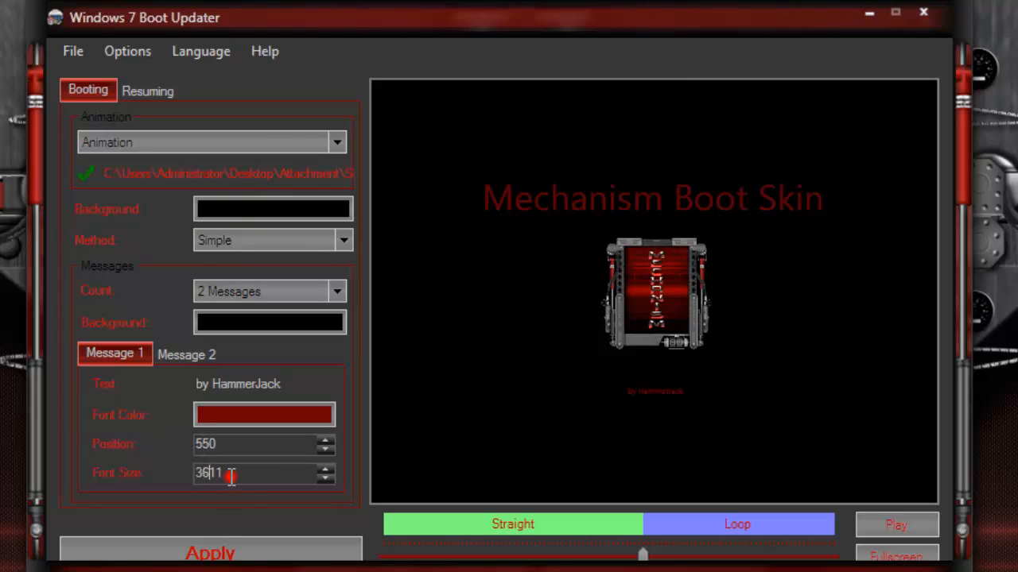
pyautogui.click(262, 443)
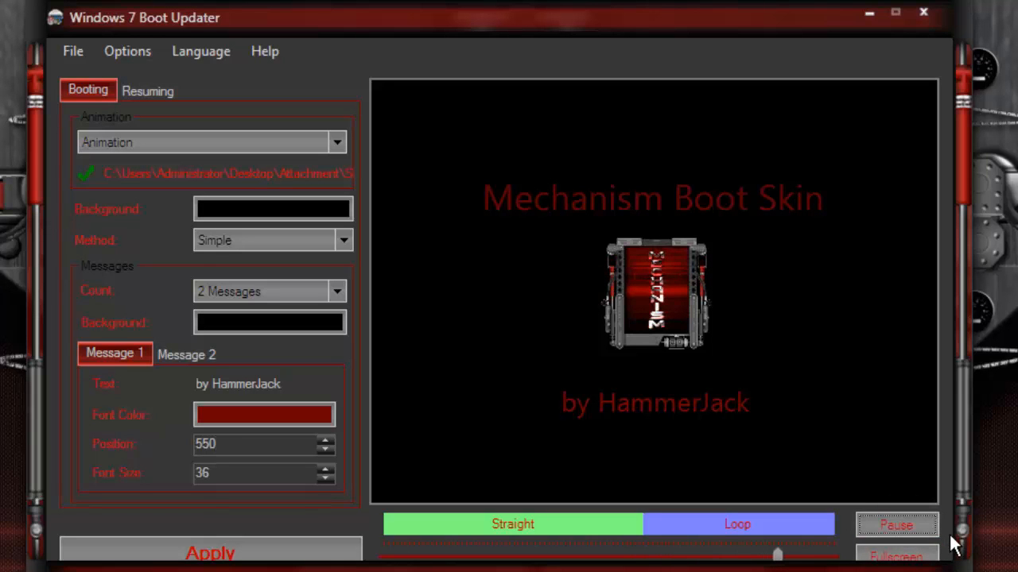
pyautogui.click(897, 525)
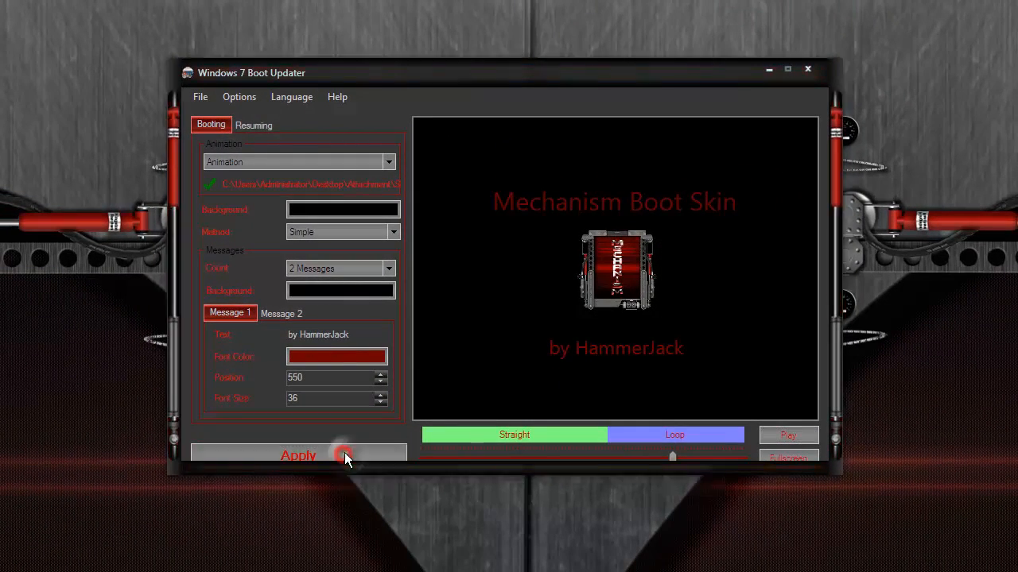
# Step: Apply the Mechanism boot skin and acknowledge the Boot Update Success notice
pyautogui.click(299, 455)
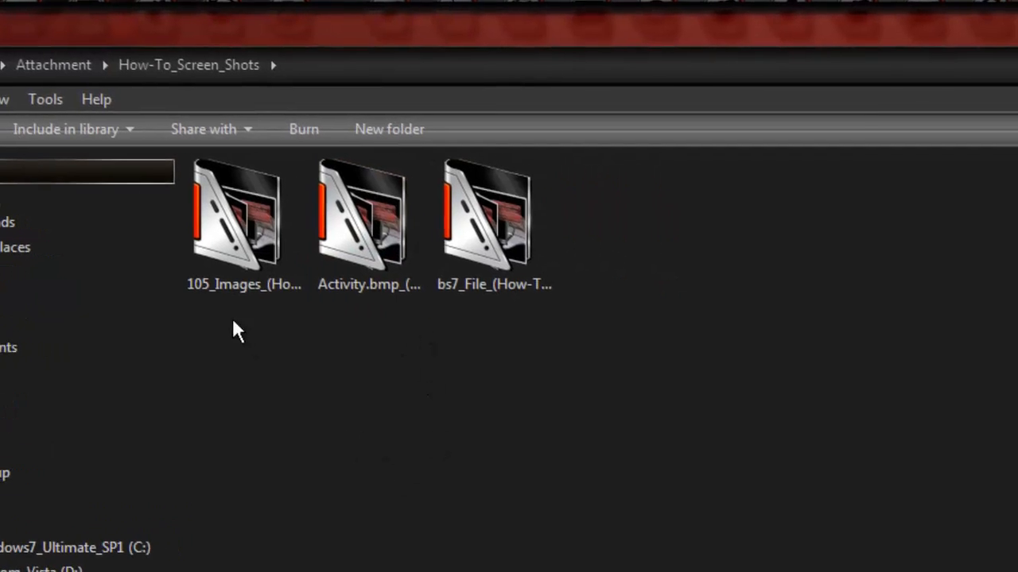
pyautogui.doubleClick(236, 213)
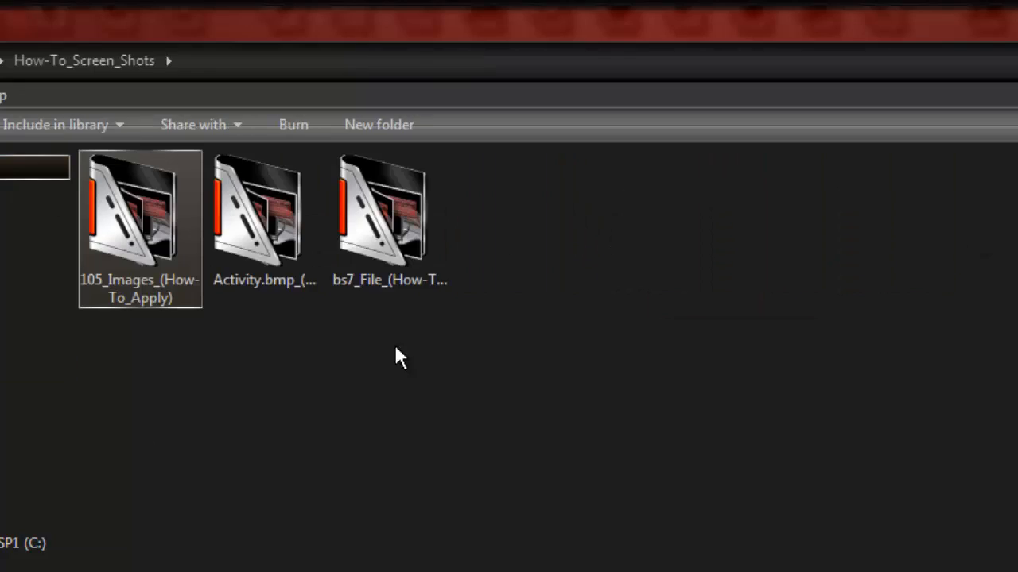
pyautogui.doubleClick(389, 210)
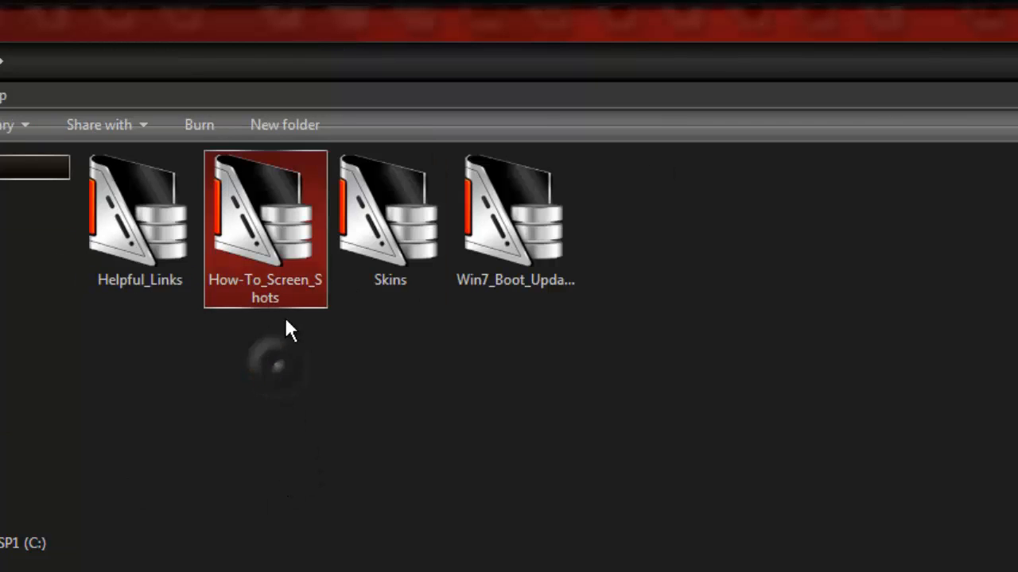
pyautogui.click(909, 35)
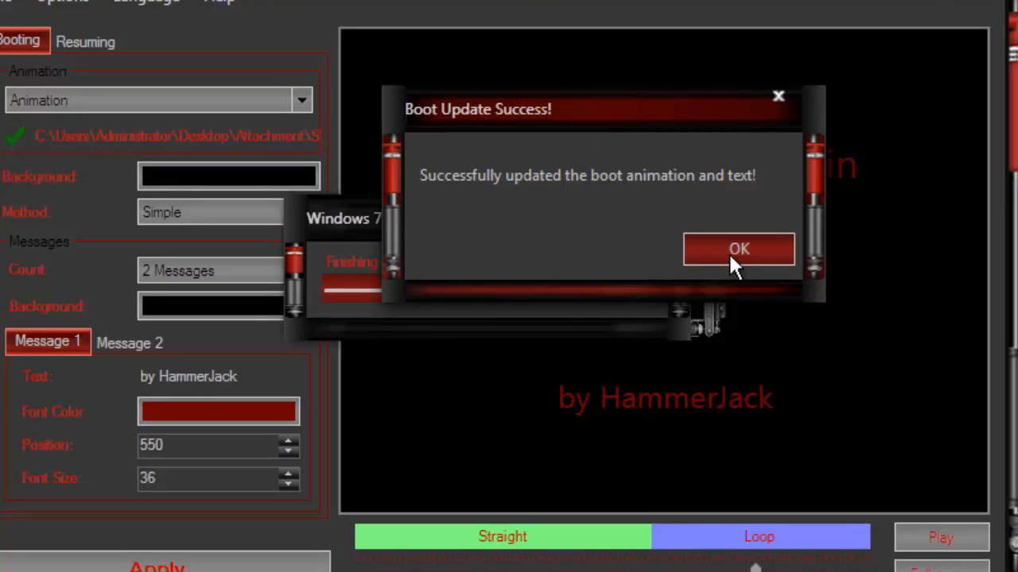
pyautogui.click(737, 248)
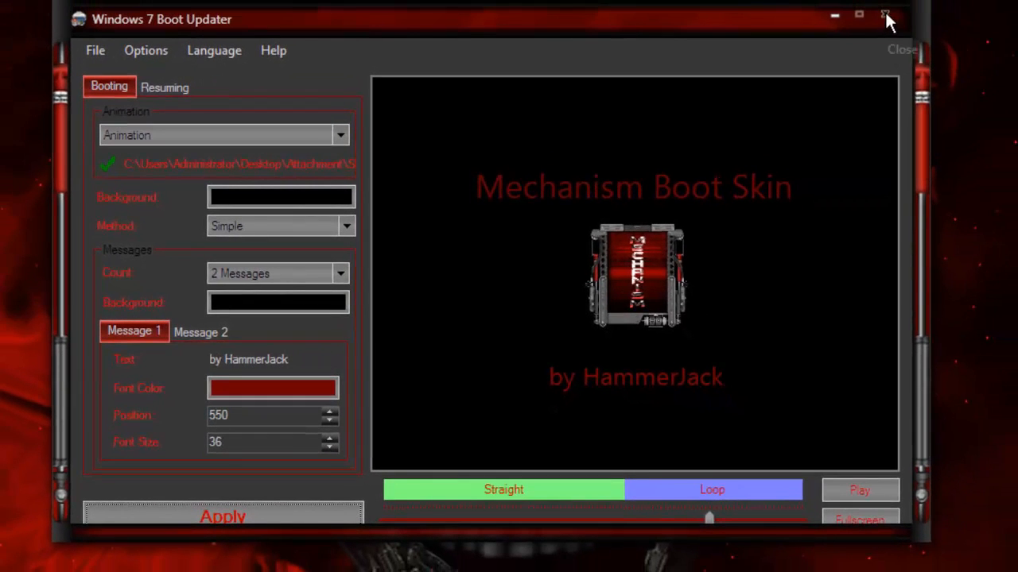
# Step: Close and relaunch Win7BootUpdater from the desktop, then show the File menu's load/save skin commands
pyautogui.click(886, 20)
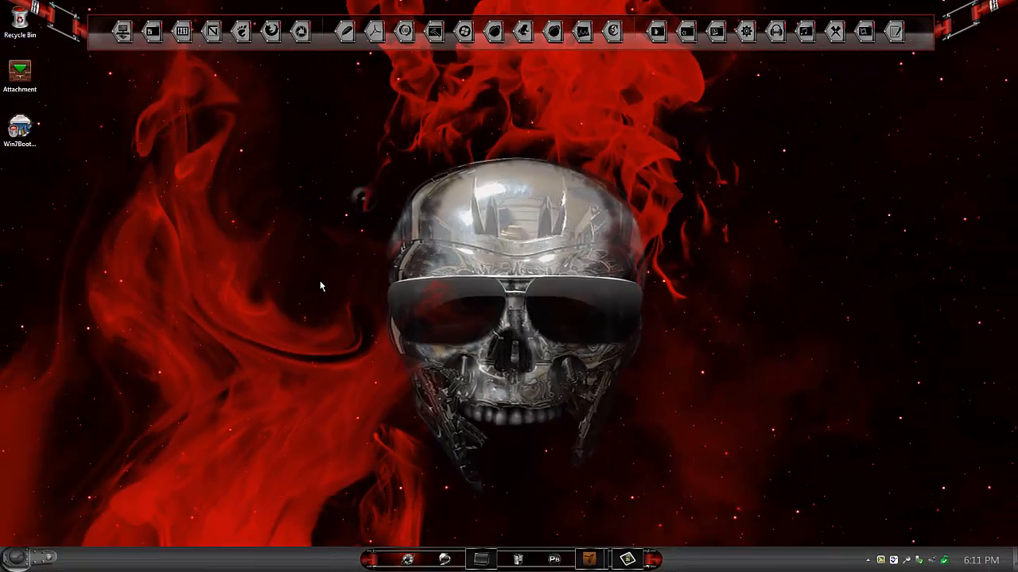
pyautogui.moveTo(35, 199)
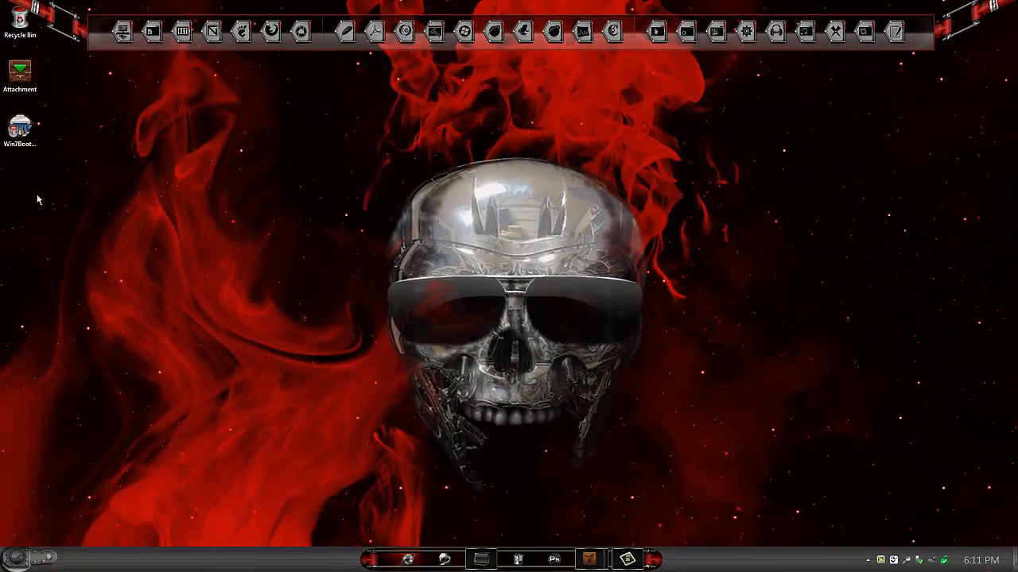
pyautogui.click(19, 127)
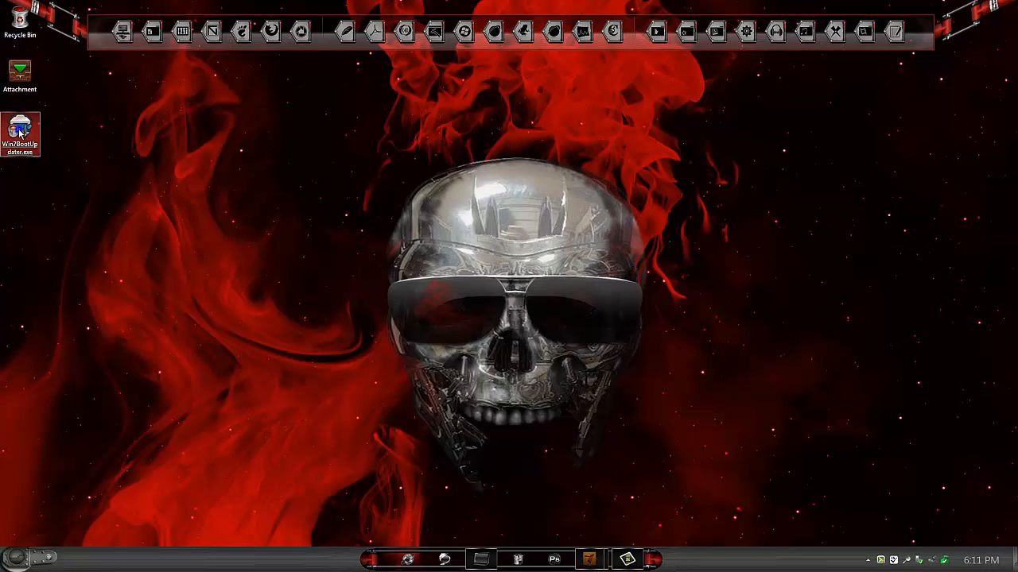
pyautogui.moveTo(534, 229)
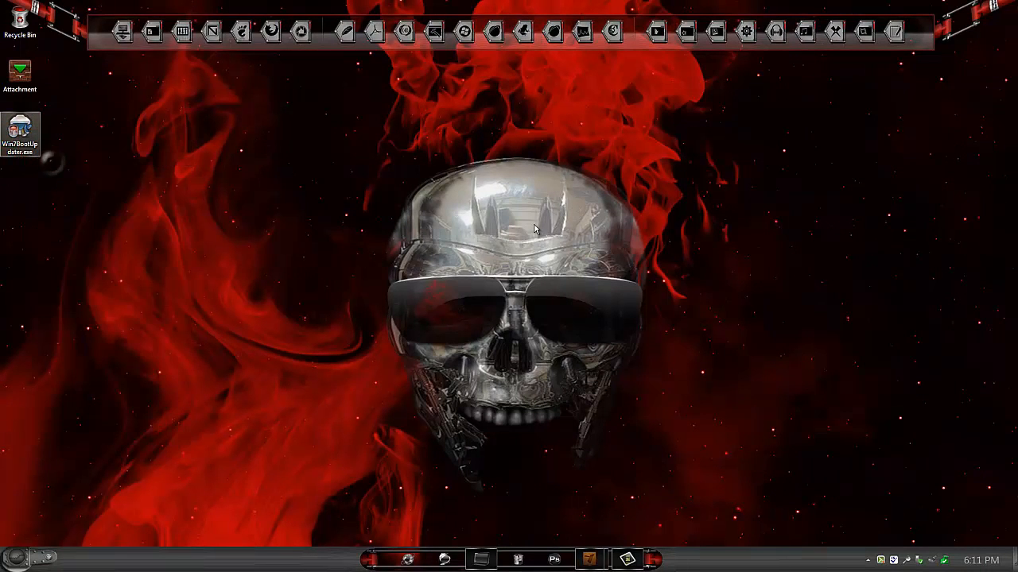
pyautogui.doubleClick(19, 130)
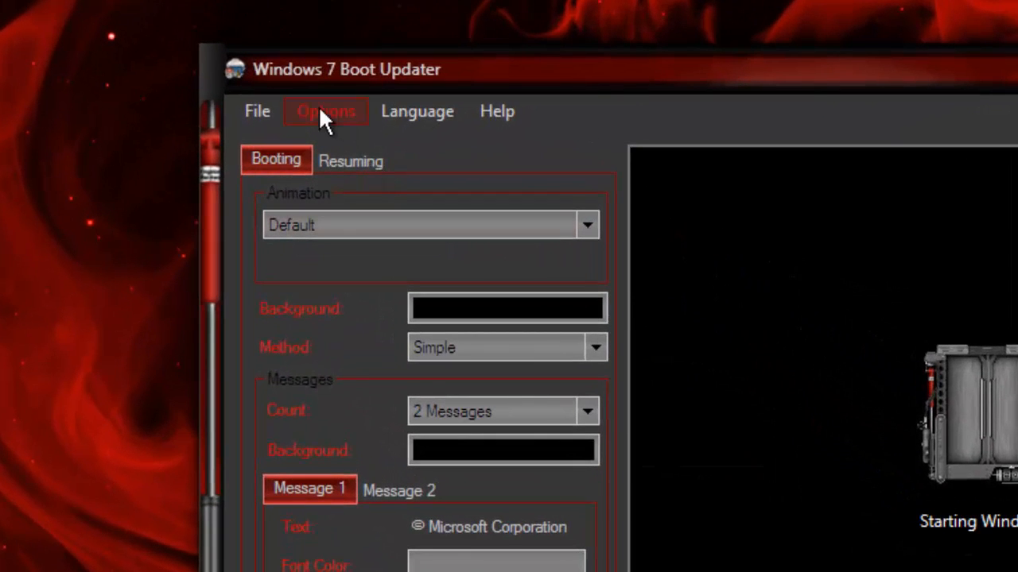
pyautogui.moveTo(258, 112)
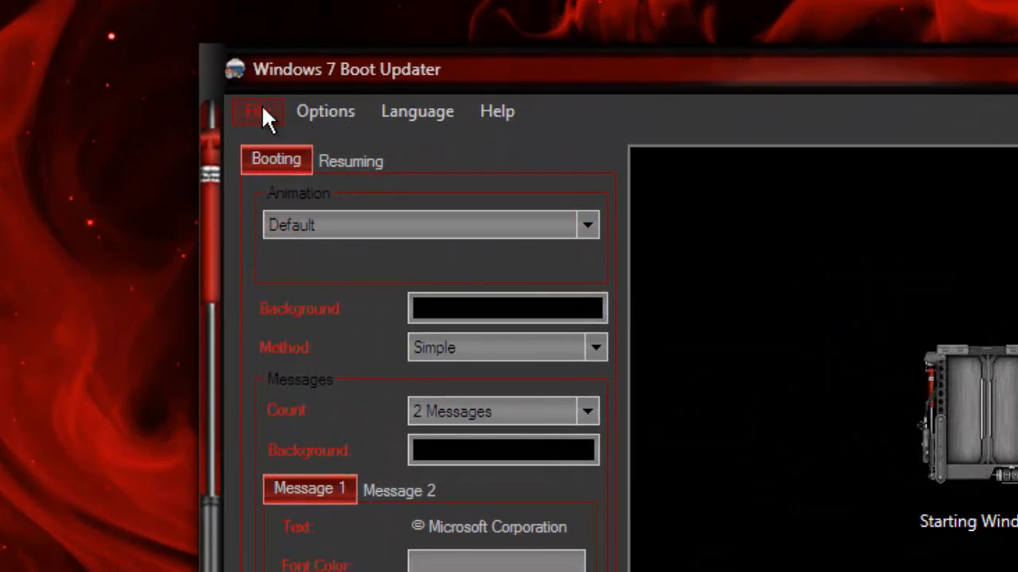
pyautogui.click(258, 111)
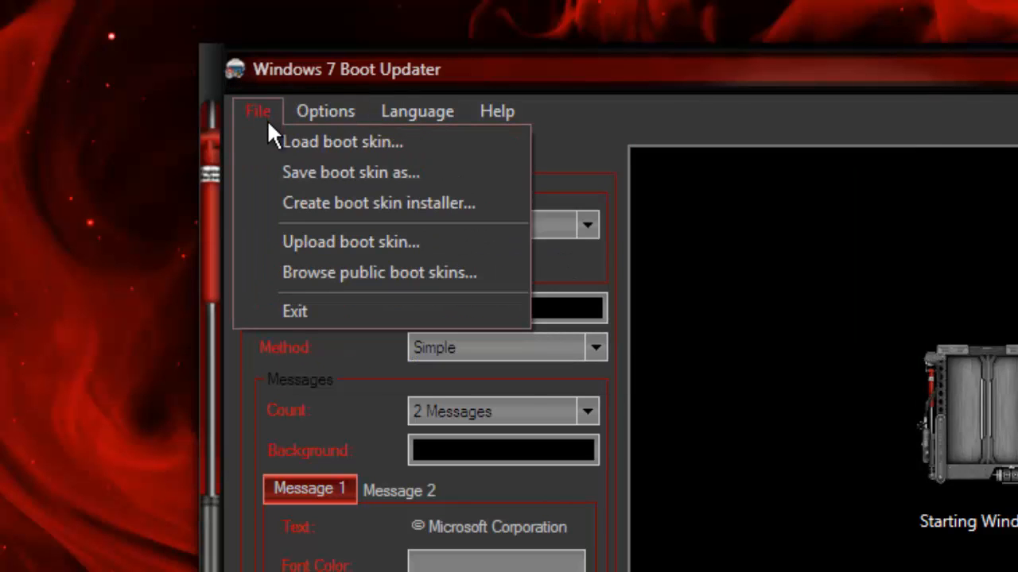
pyautogui.moveTo(337, 151)
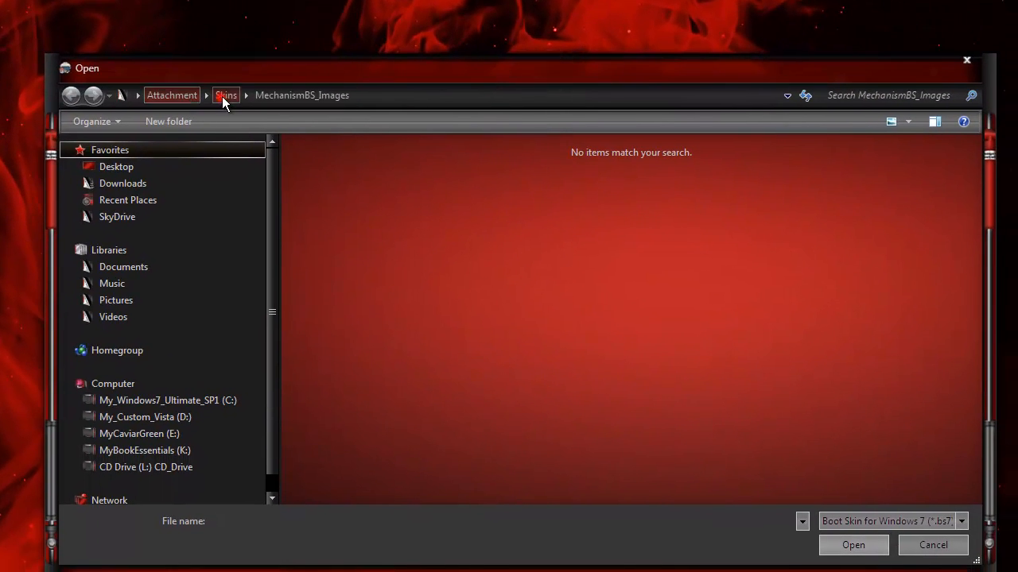
pyautogui.moveTo(235, 205)
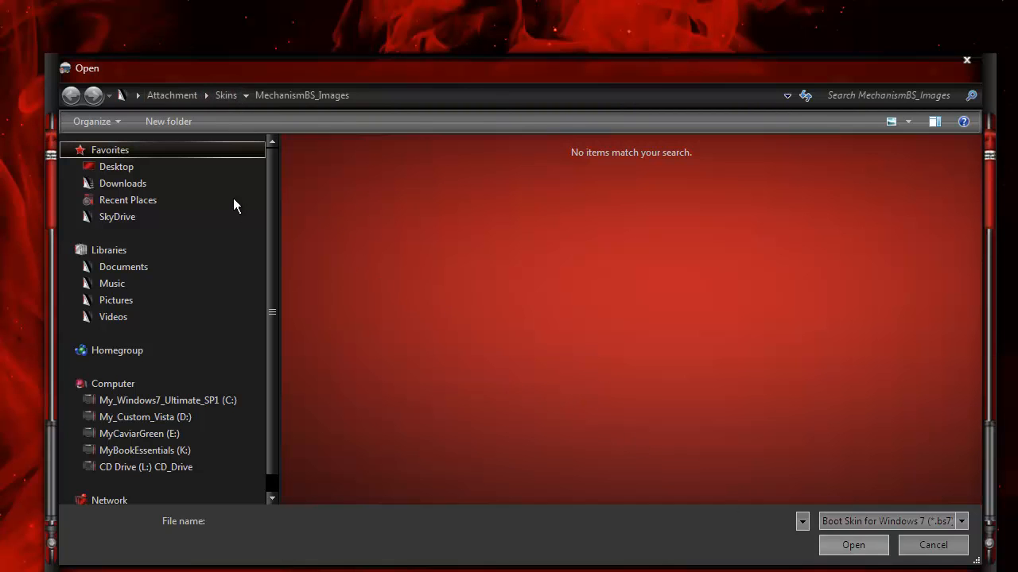
pyautogui.click(72, 96)
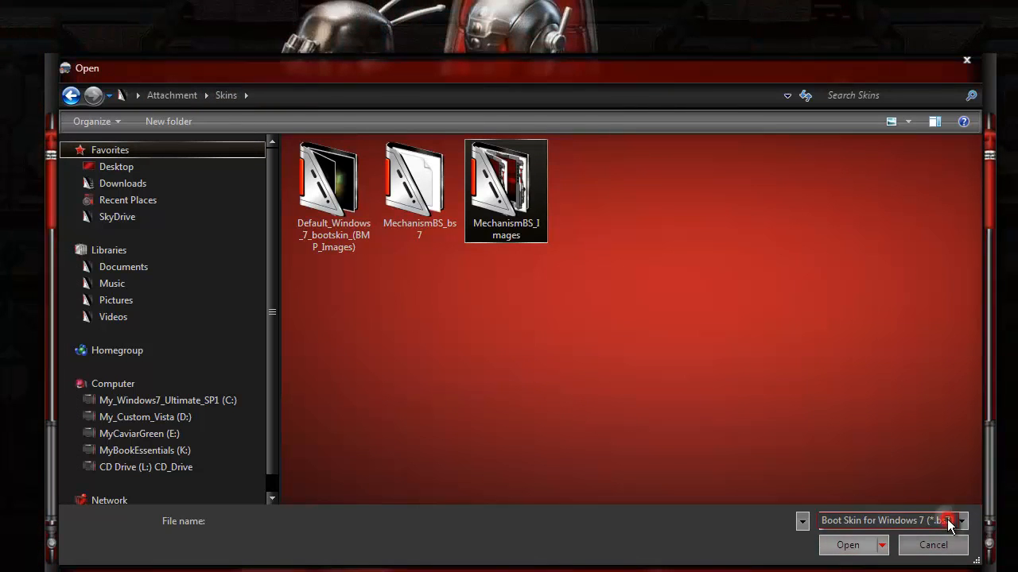
pyautogui.click(960, 521)
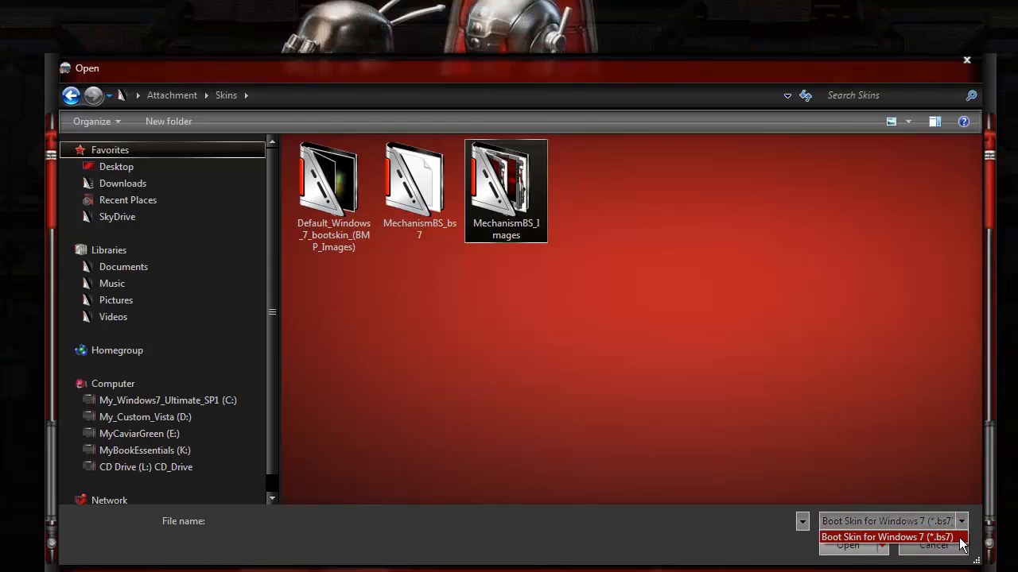
pyautogui.click(888, 538)
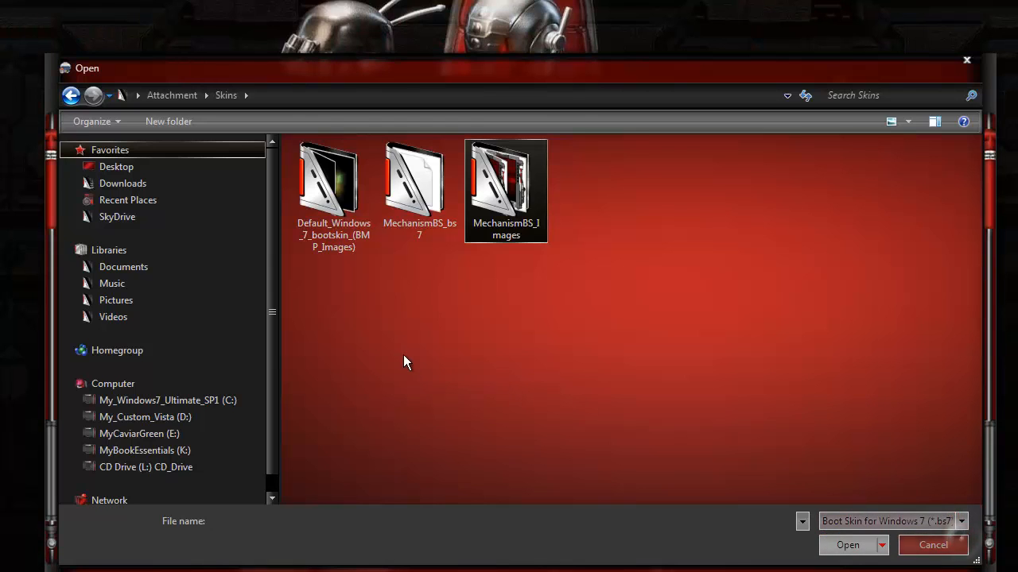
pyautogui.click(420, 178)
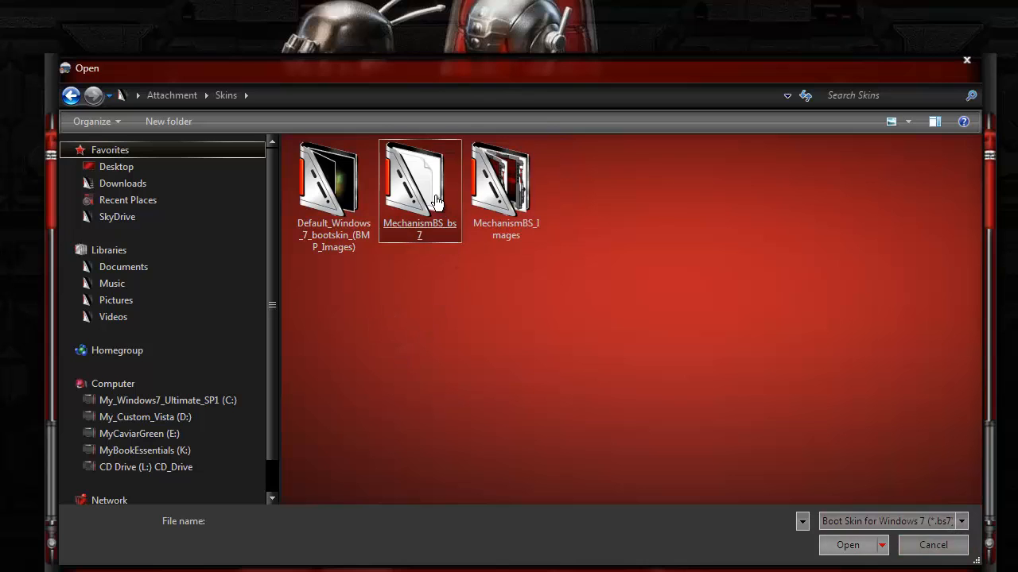
pyautogui.moveTo(401, 199)
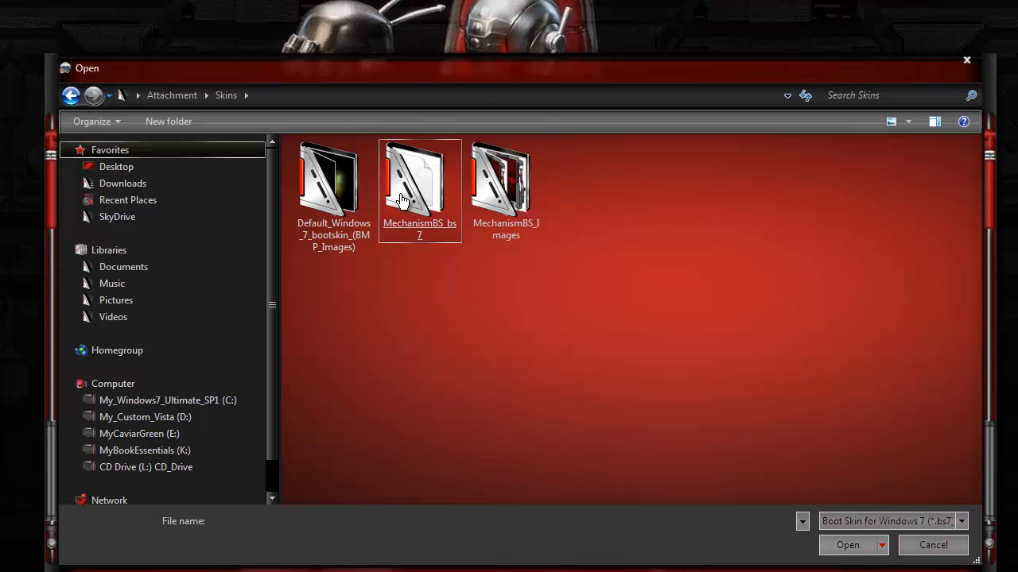
pyautogui.doubleClick(420, 178)
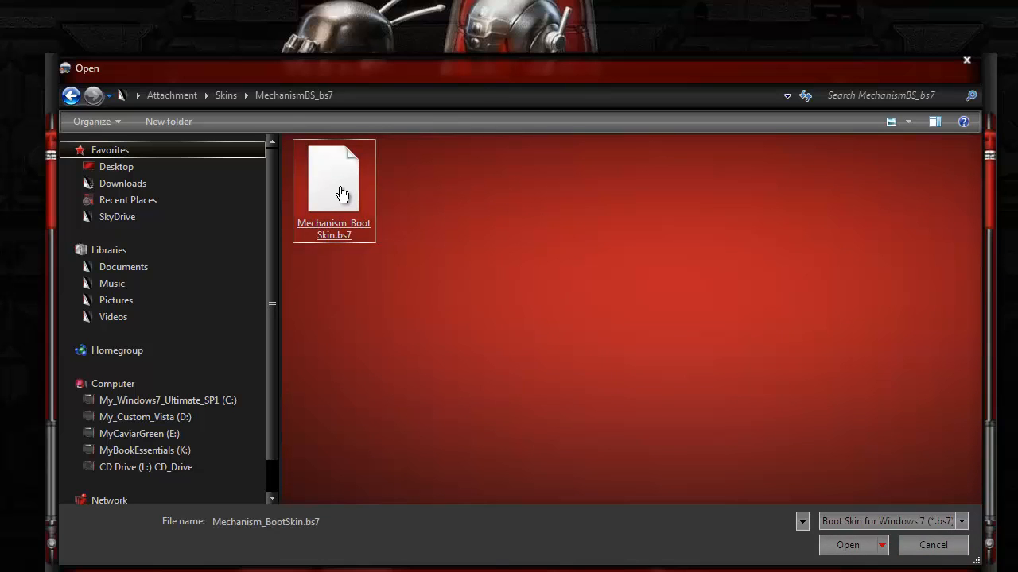
pyautogui.click(847, 544)
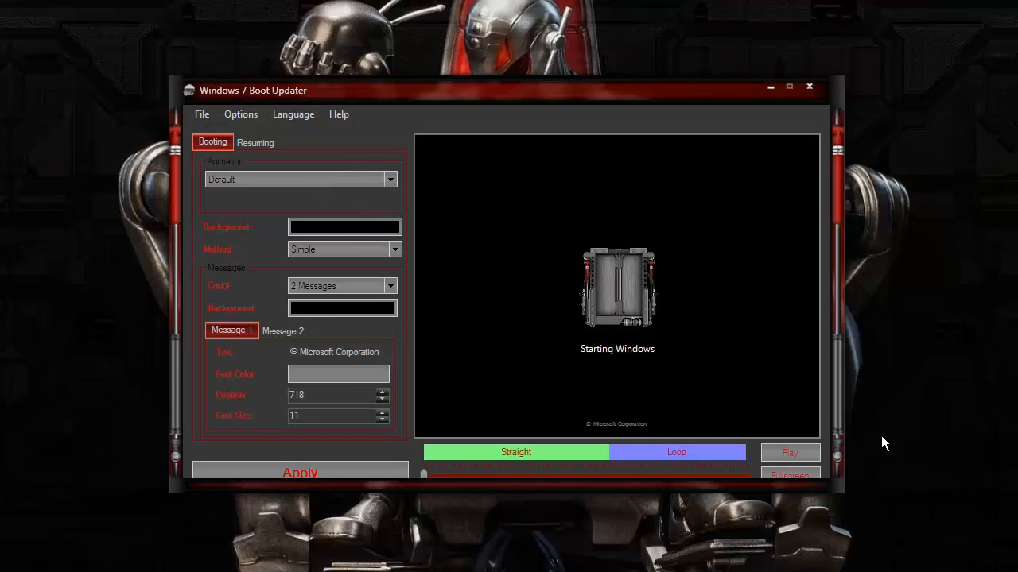
pyautogui.moveTo(827, 469)
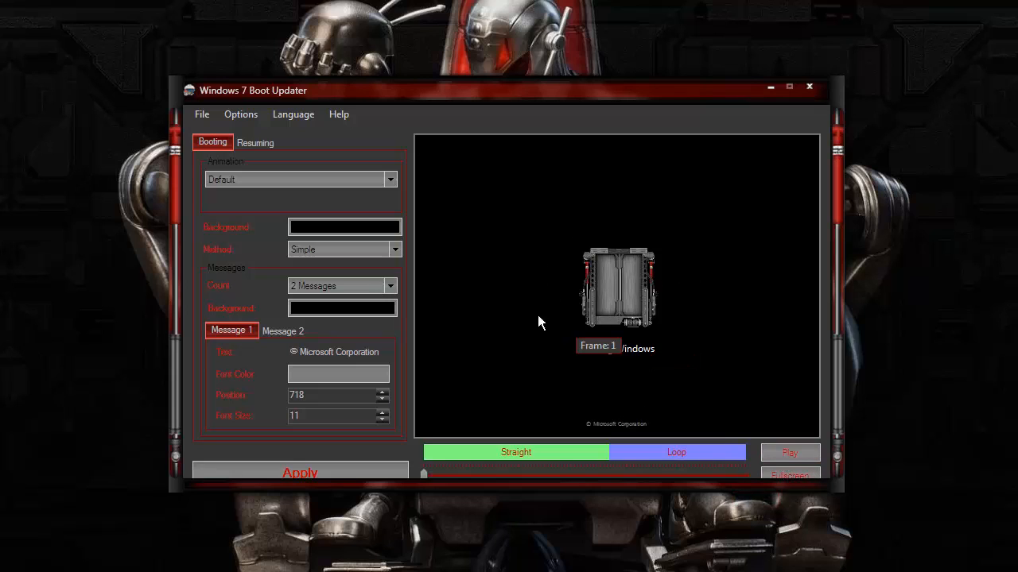
pyautogui.moveTo(474, 264)
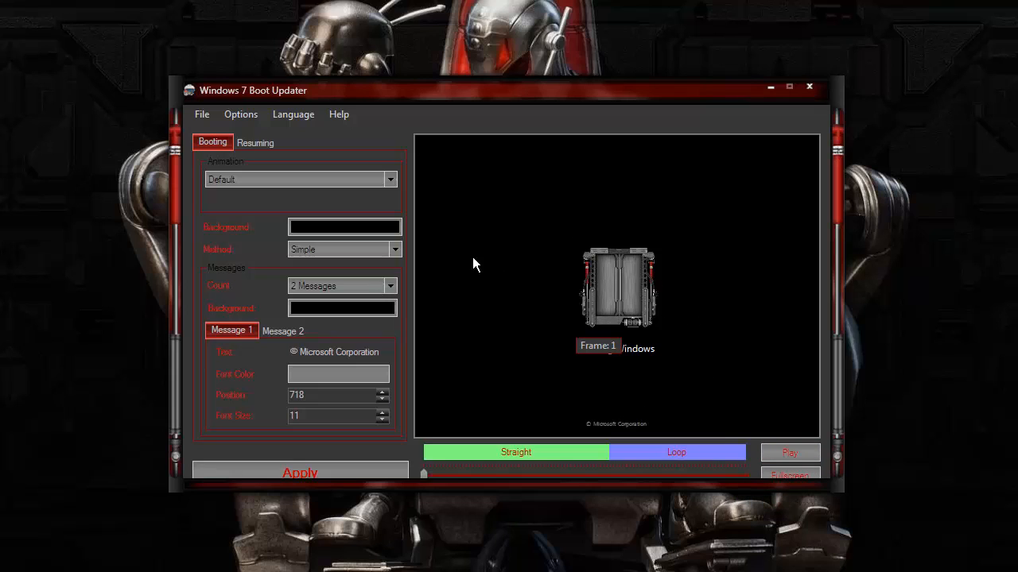
pyautogui.moveTo(524, 80)
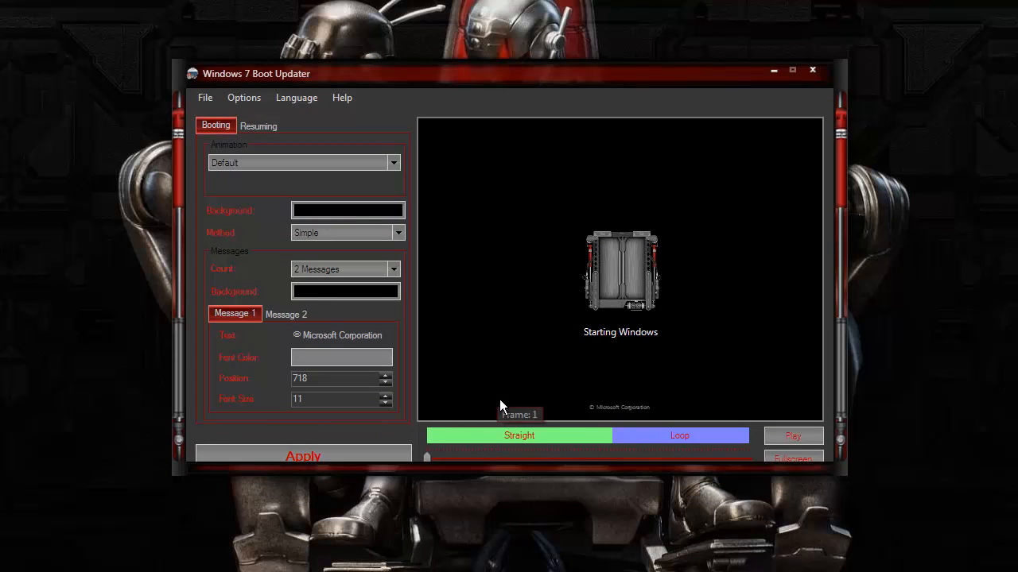
pyautogui.moveTo(712, 534)
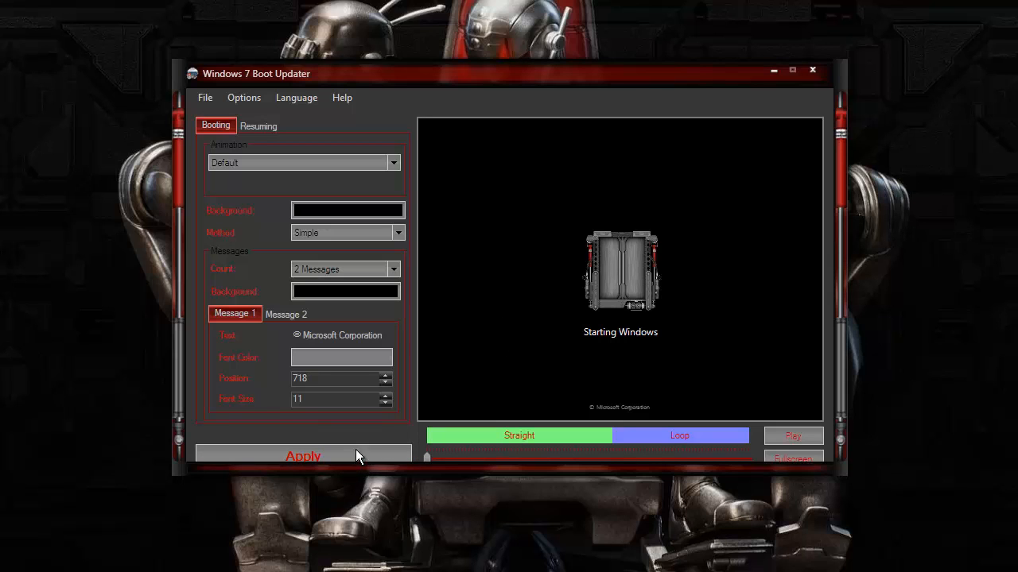
pyautogui.moveTo(814, 80)
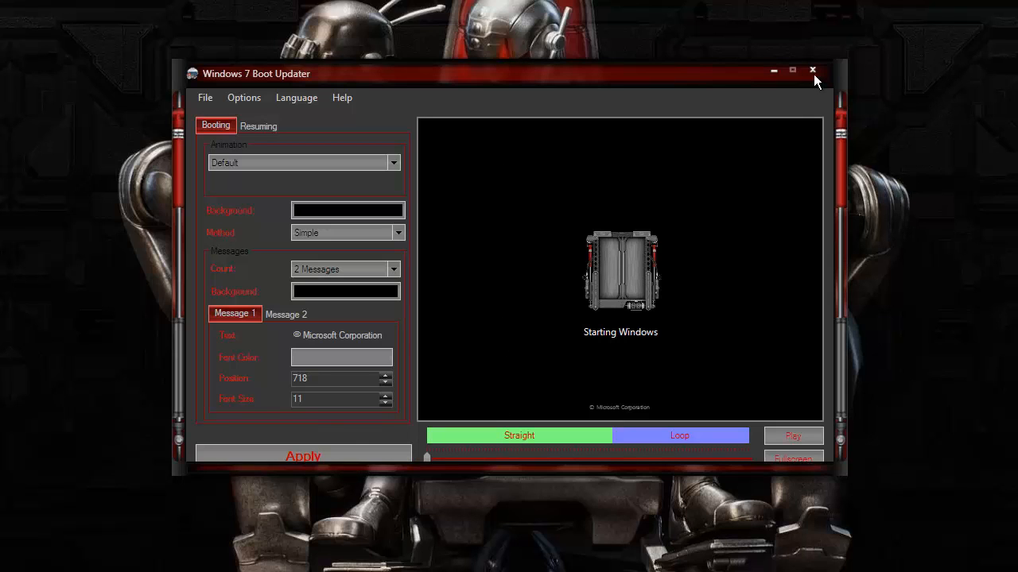
pyautogui.moveTo(636, 337)
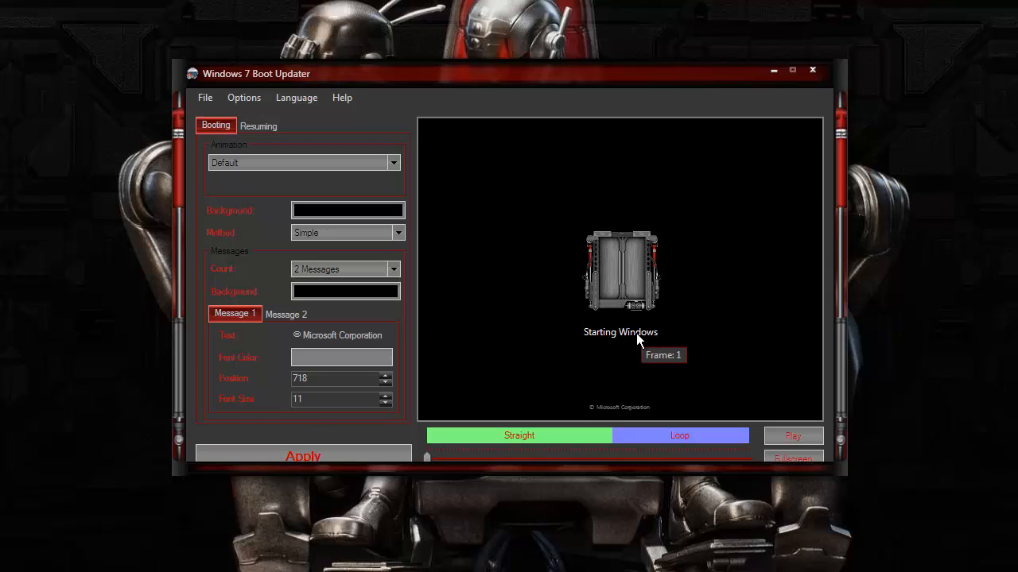
pyautogui.moveTo(731, 366)
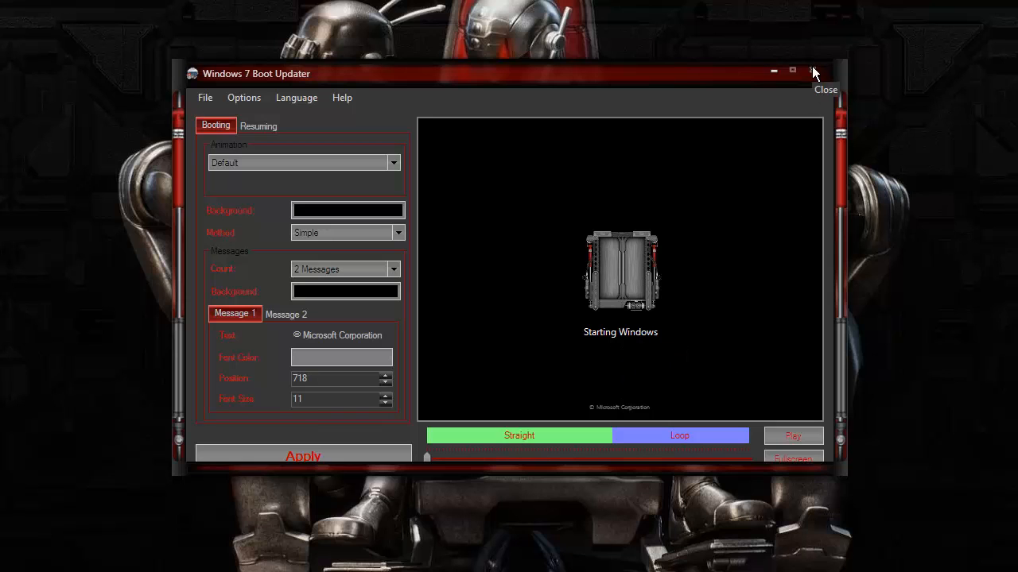
pyautogui.click(812, 71)
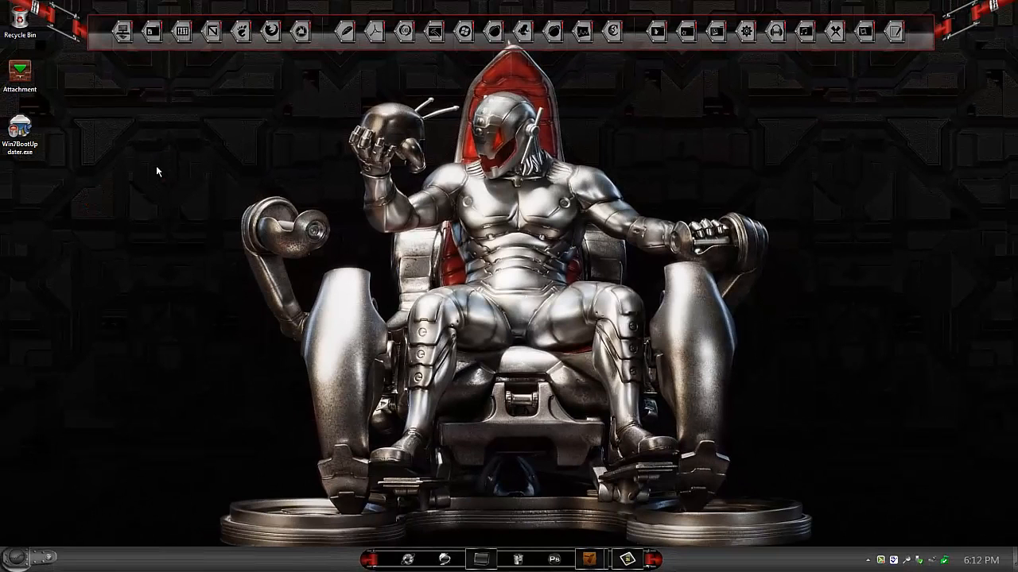
pyautogui.rightClick(20, 130)
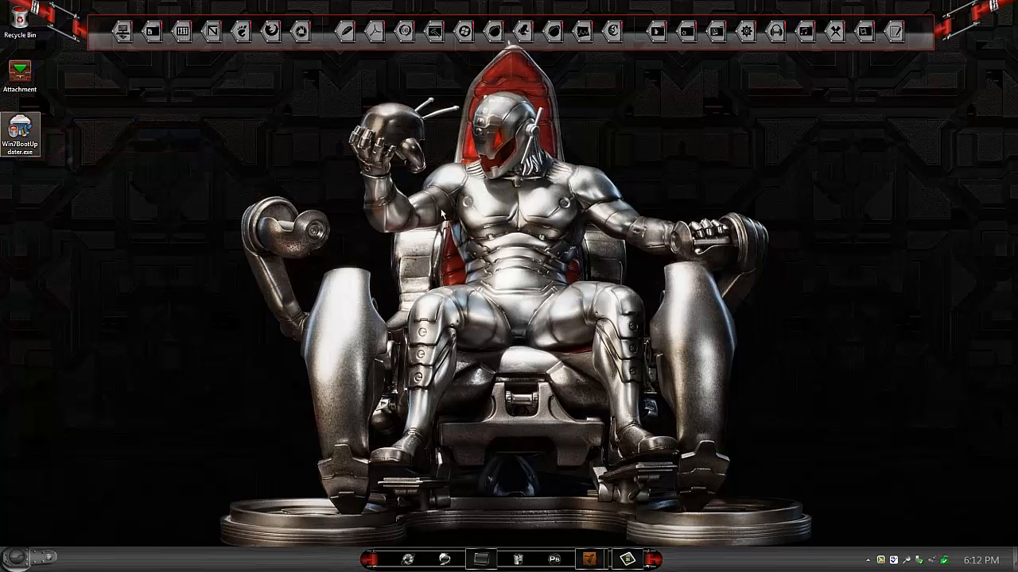
pyautogui.doubleClick(21, 132)
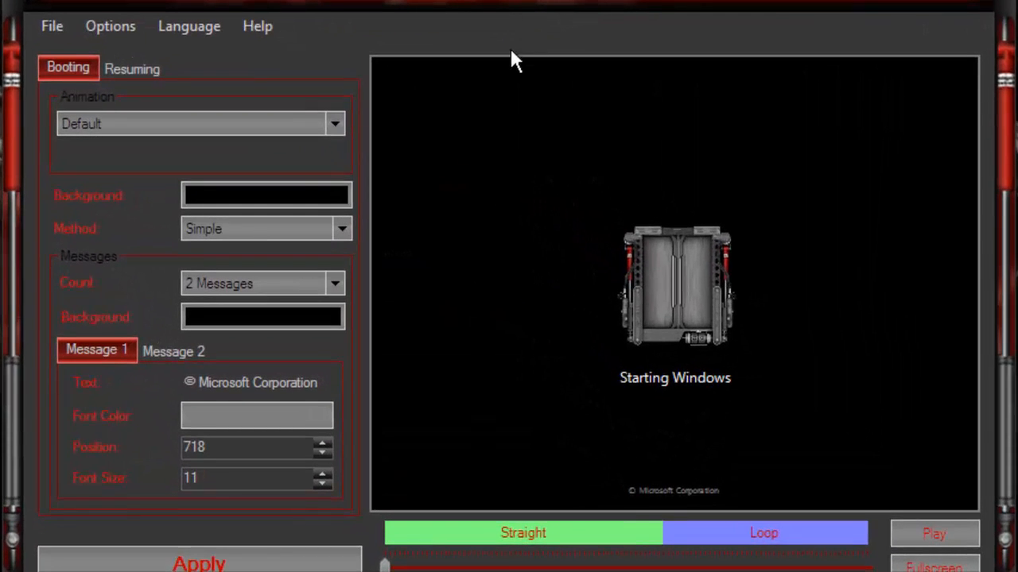
pyautogui.moveTo(508, 62)
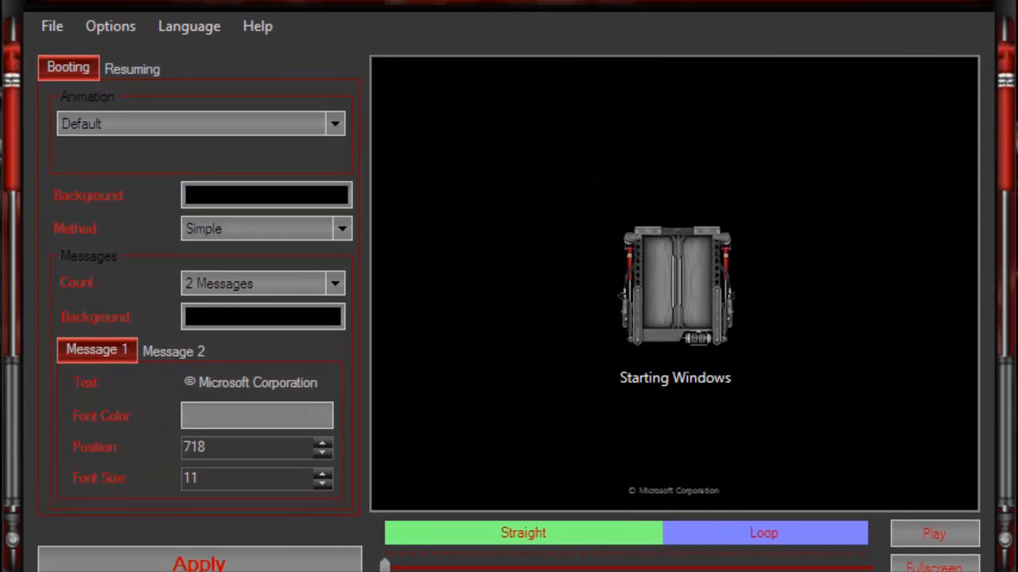
pyautogui.moveTo(557, 3)
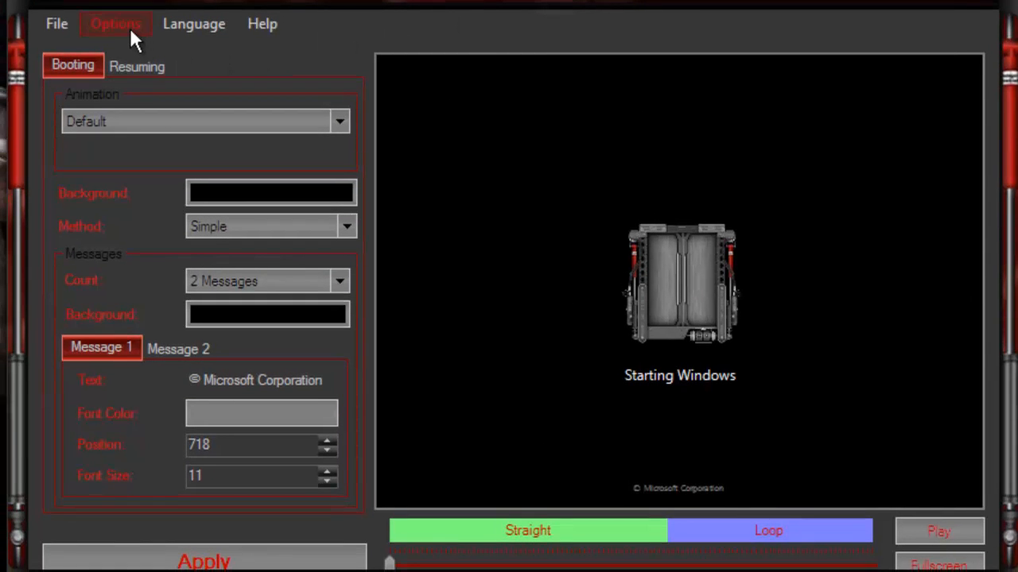
pyautogui.moveTo(318, 299)
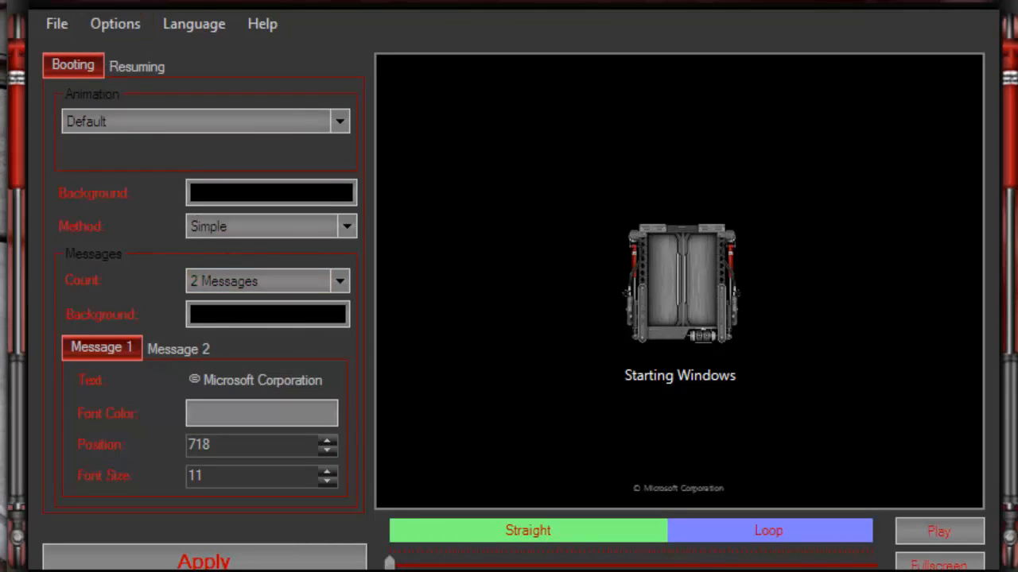
pyautogui.moveTo(516, 28)
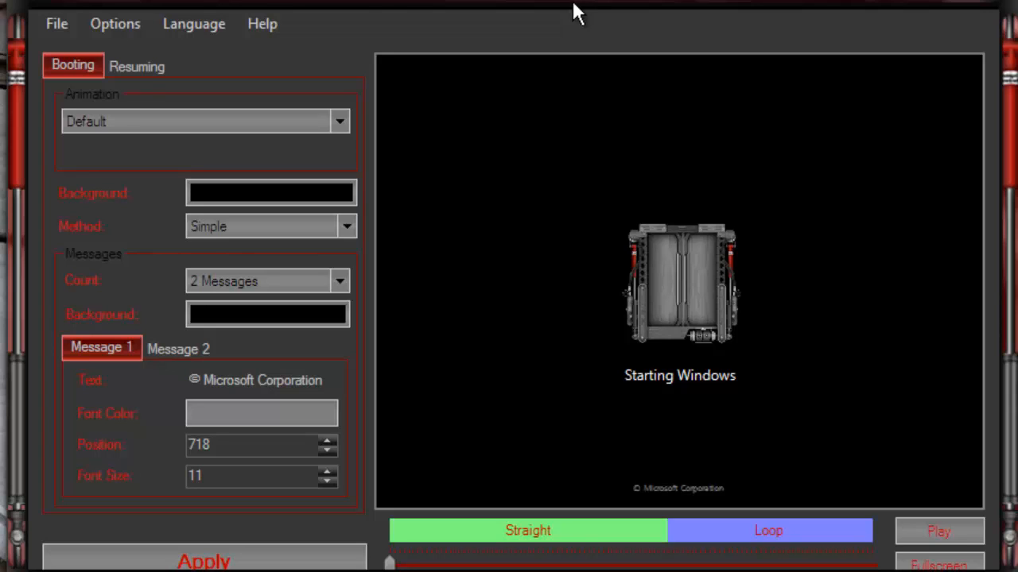
pyautogui.moveTo(485, 12)
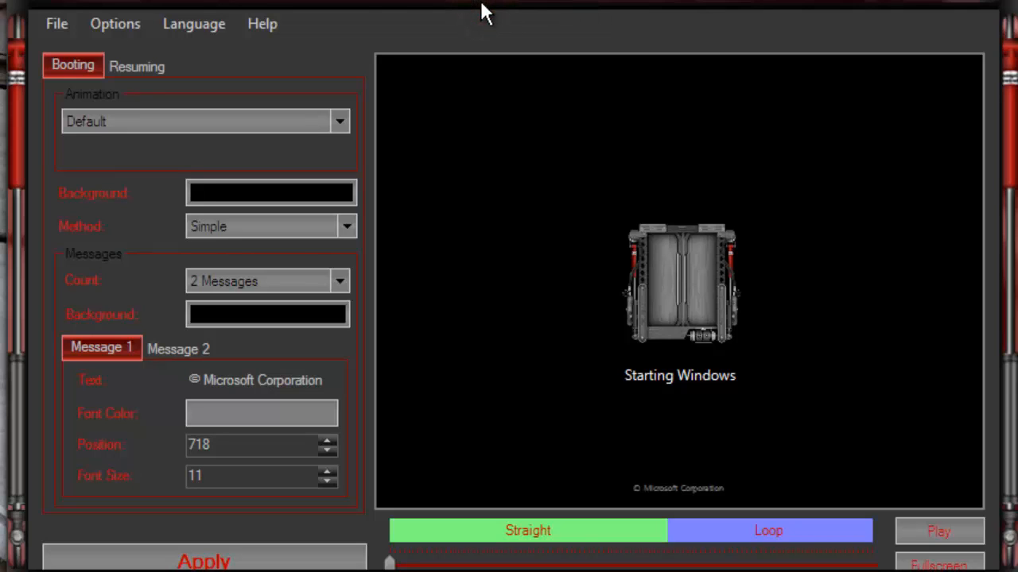
pyautogui.moveTo(553, 8)
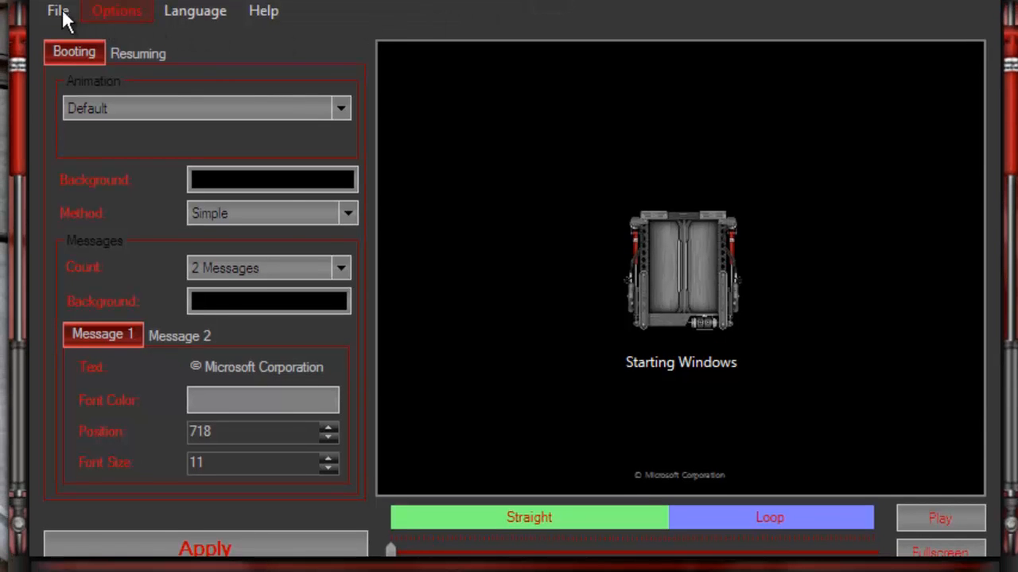
# Step: Run Options > Restore backups to restore bootres.dll, winload, winresume and bootmgr, and dismiss the report
pyautogui.click(57, 10)
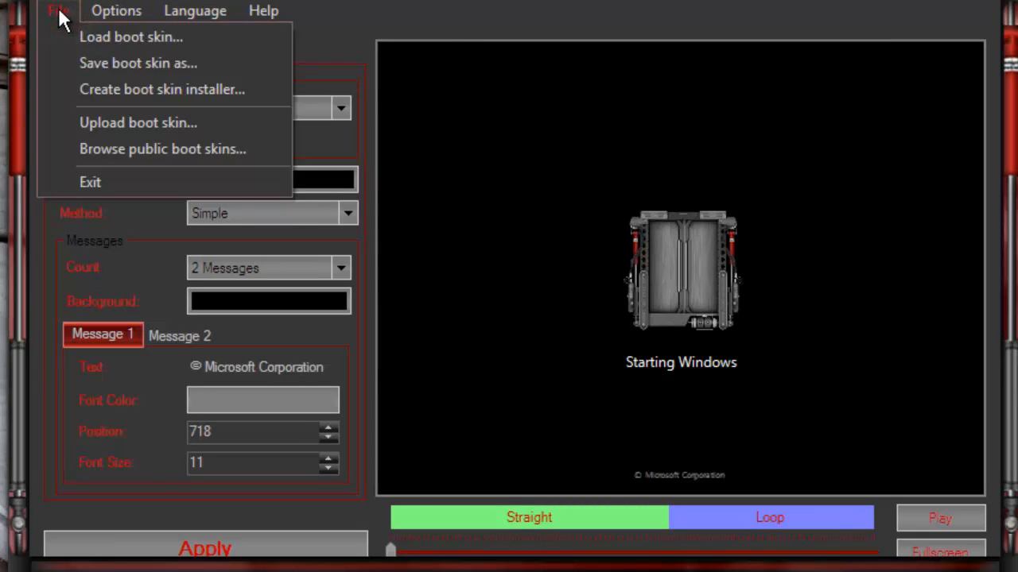
pyautogui.click(116, 10)
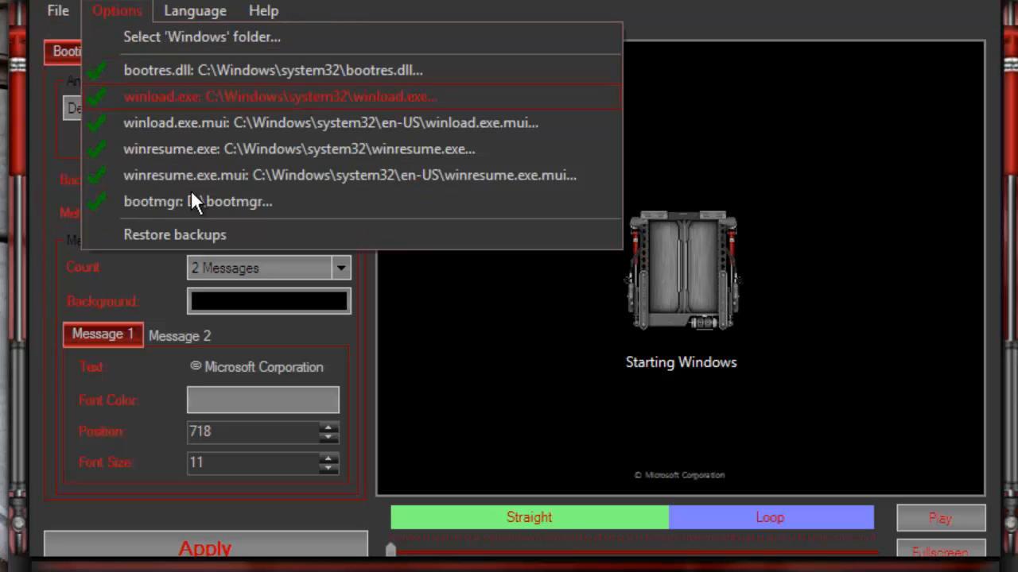
pyautogui.moveTo(294, 235)
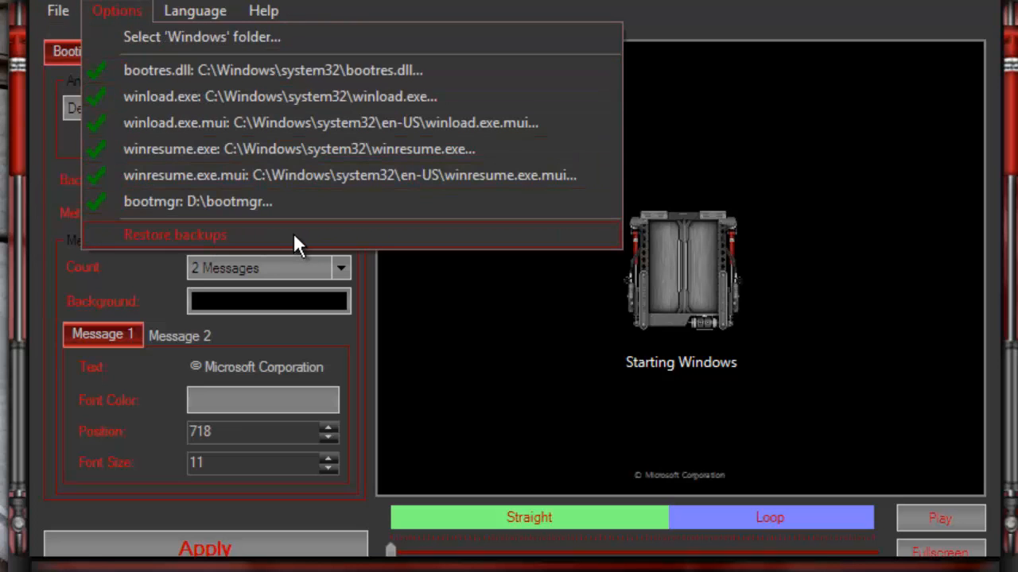
pyautogui.moveTo(98, 241)
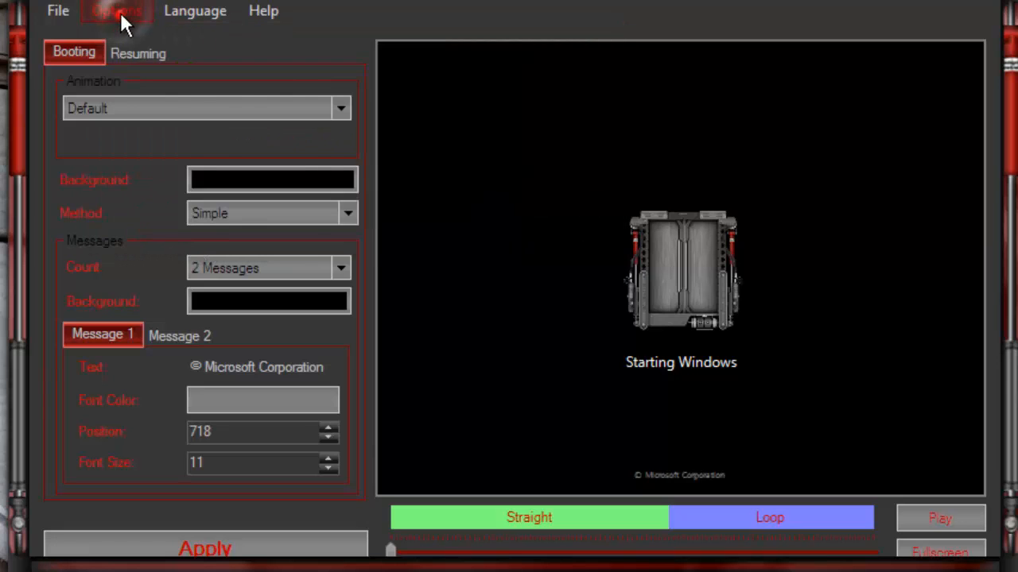
pyautogui.click(117, 9)
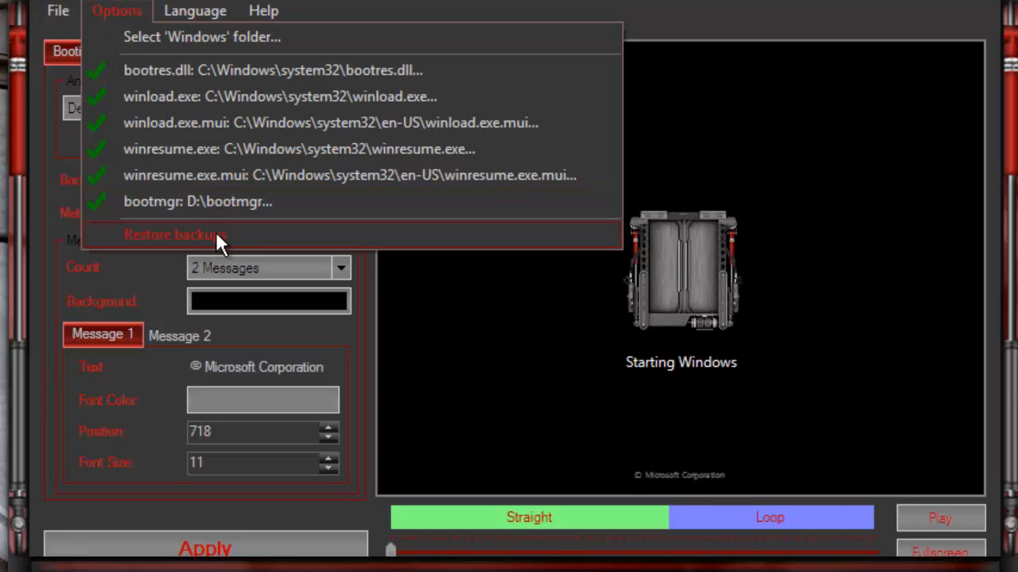
pyautogui.click(175, 236)
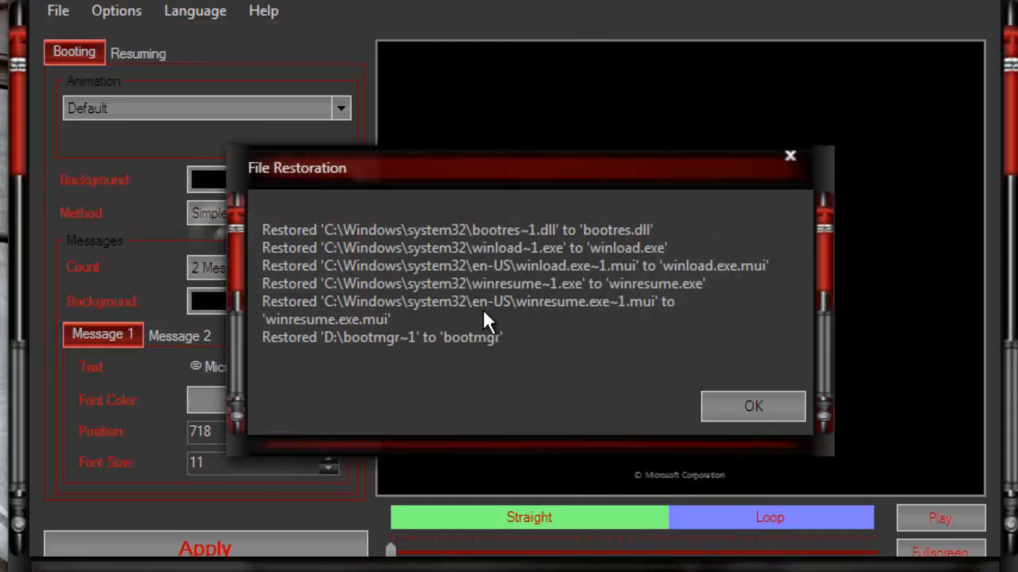
pyautogui.moveTo(754, 407)
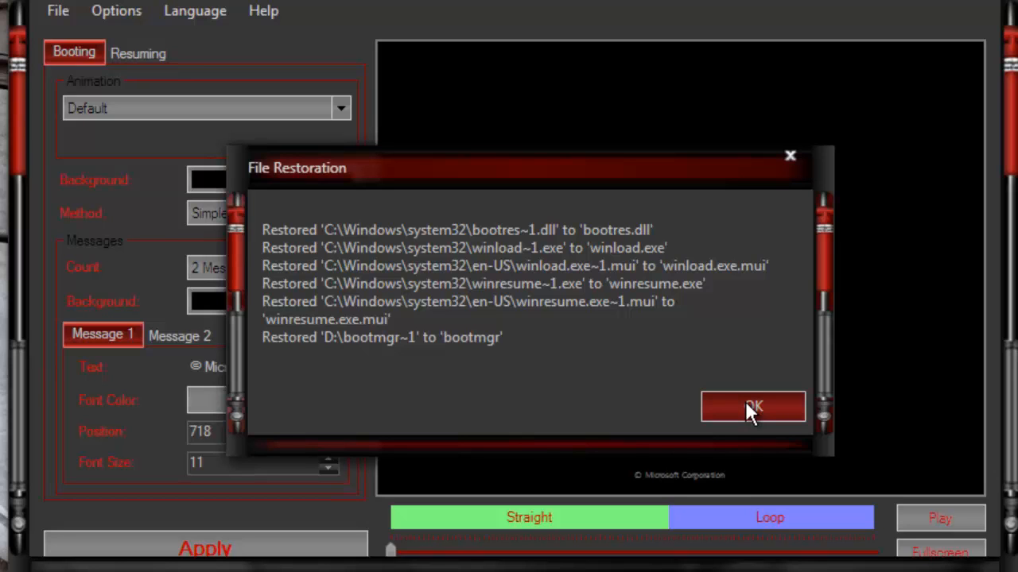
pyautogui.click(752, 407)
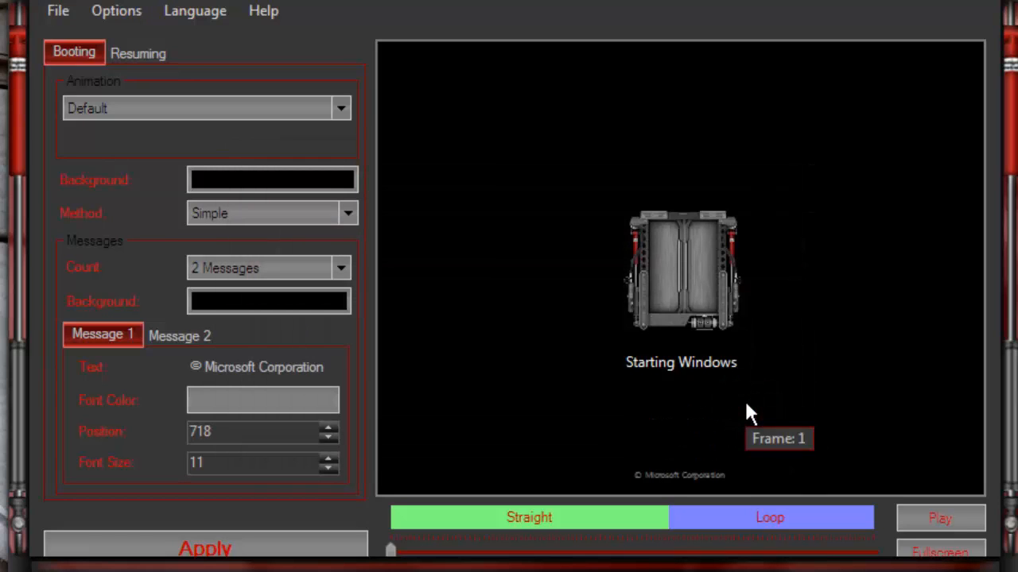
pyautogui.moveTo(712, 407)
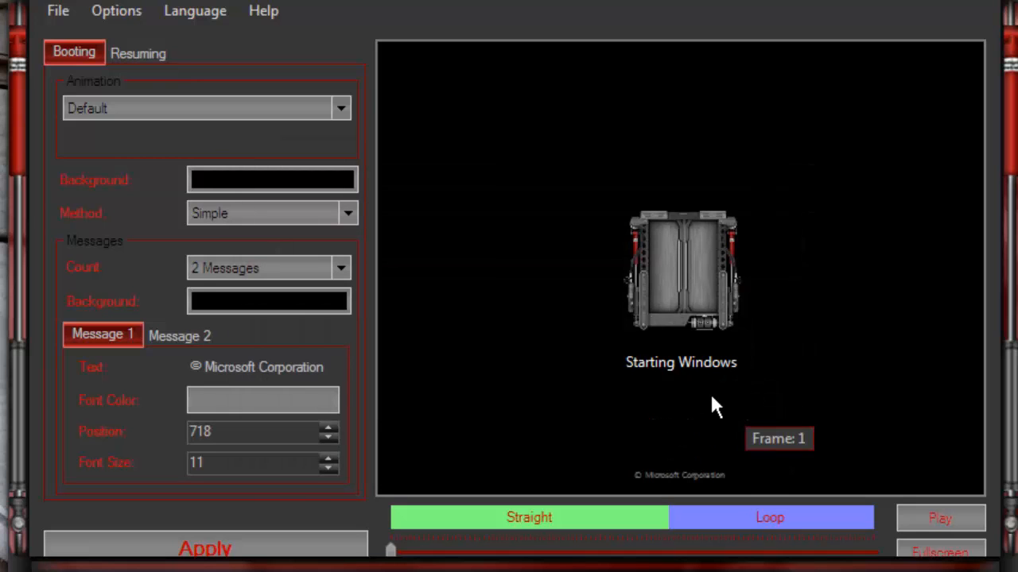
# Step: Run Restore backups a second time, which reports no files were restored
pyautogui.click(116, 10)
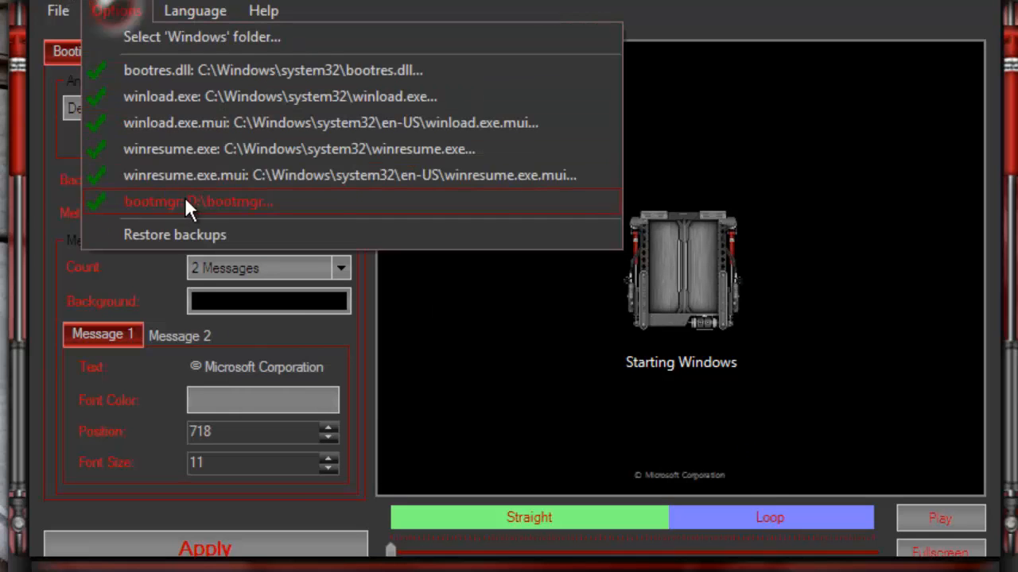
pyautogui.moveTo(207, 235)
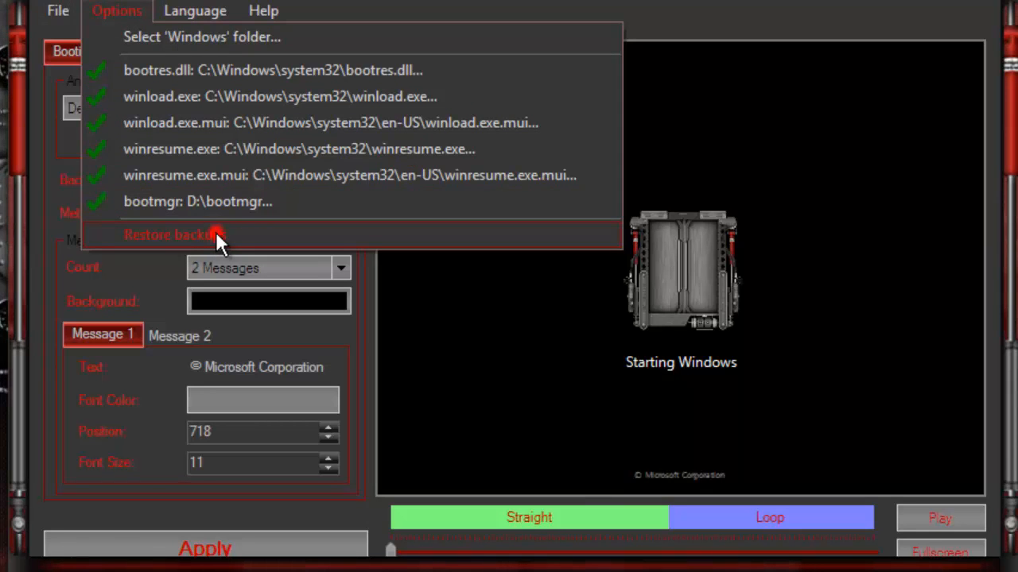
pyautogui.click(171, 235)
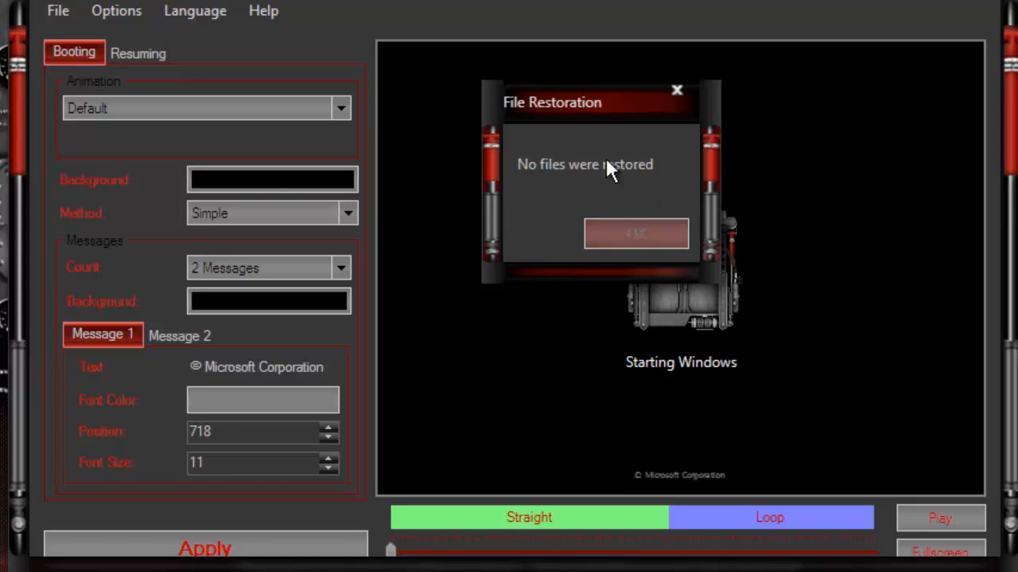
pyautogui.moveTo(581, 198)
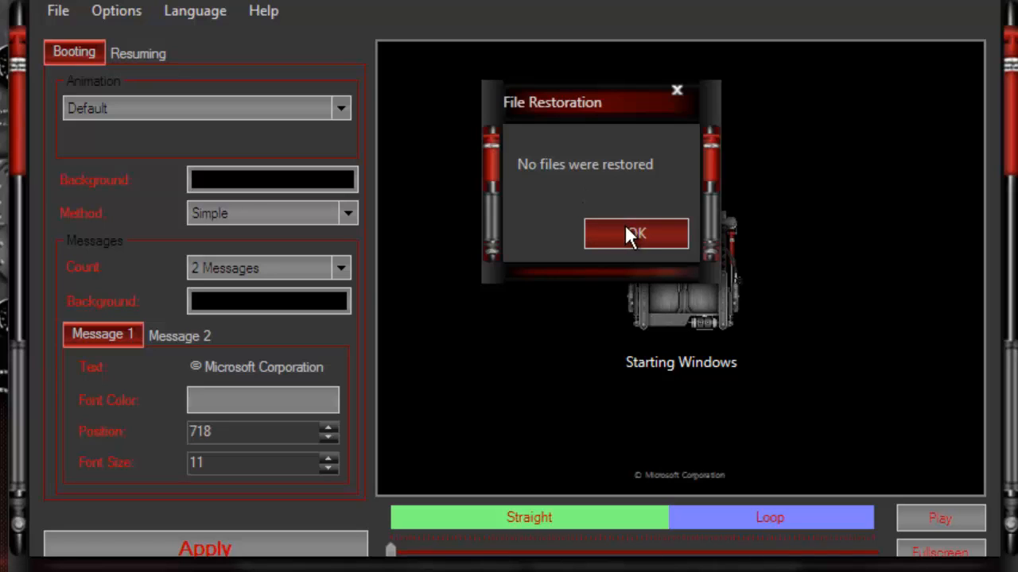
# Step: Dismiss the restore message and play the preview of the default Windows flag animation
pyautogui.click(636, 232)
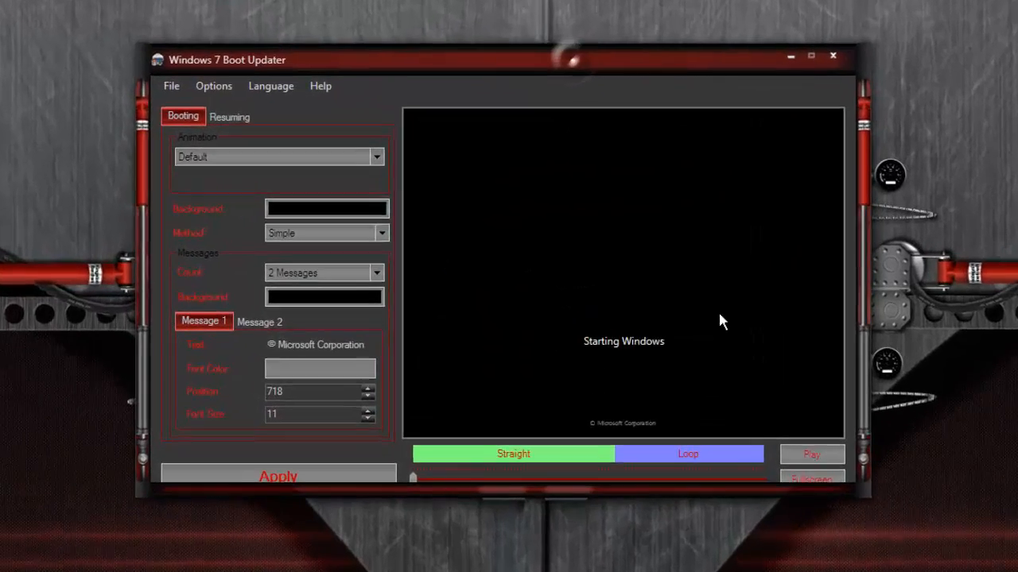
pyautogui.click(811, 455)
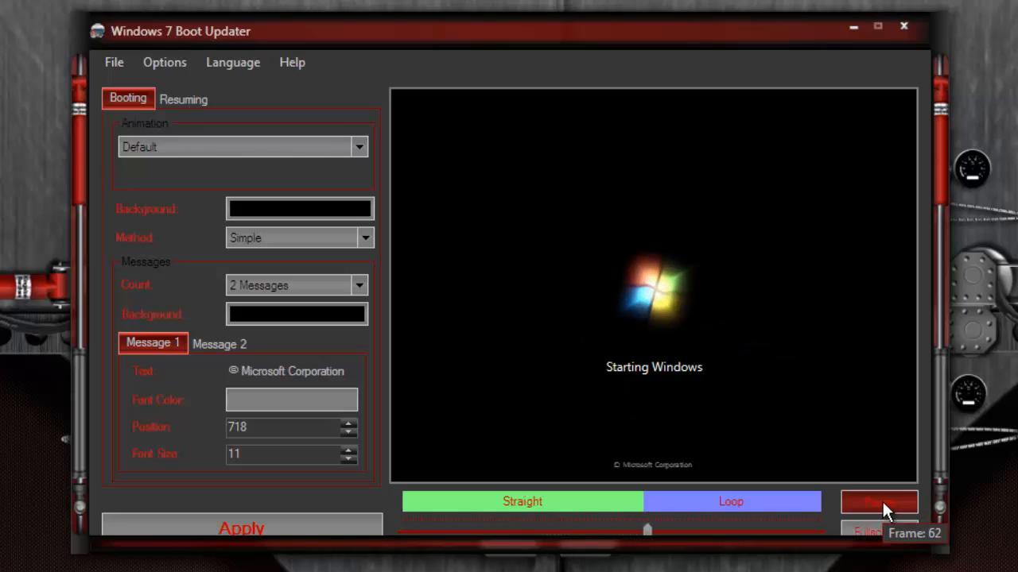
pyautogui.click(877, 502)
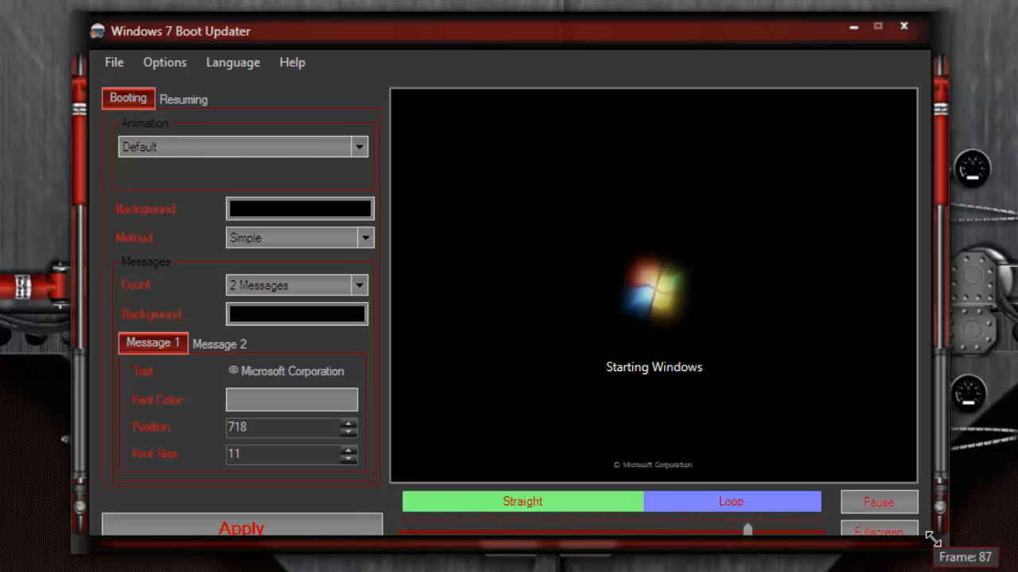
# Step: Close Windows 7 Boot Updater, leaving the Mechanism desktop showing
pyautogui.click(878, 25)
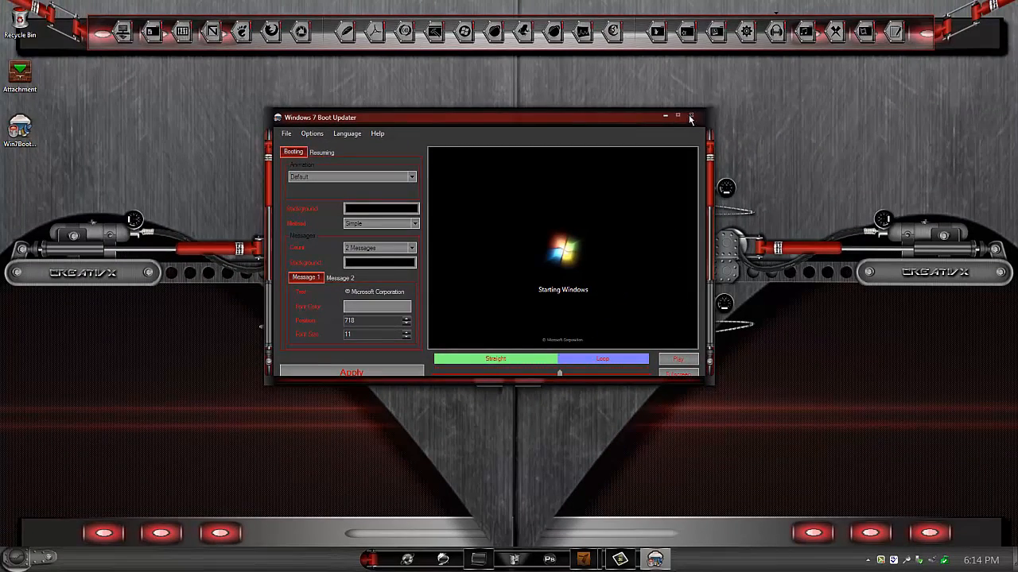
pyautogui.click(690, 118)
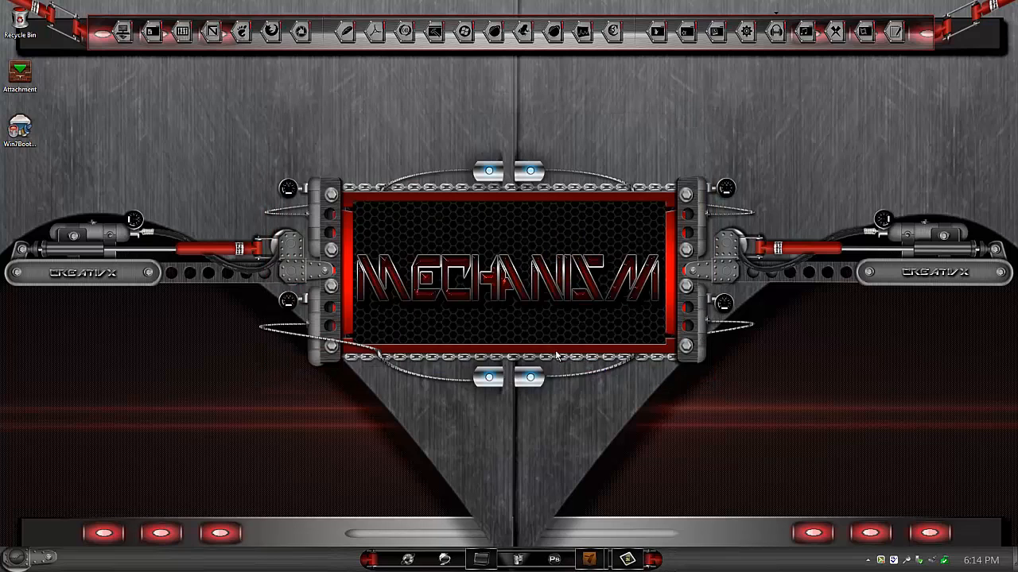